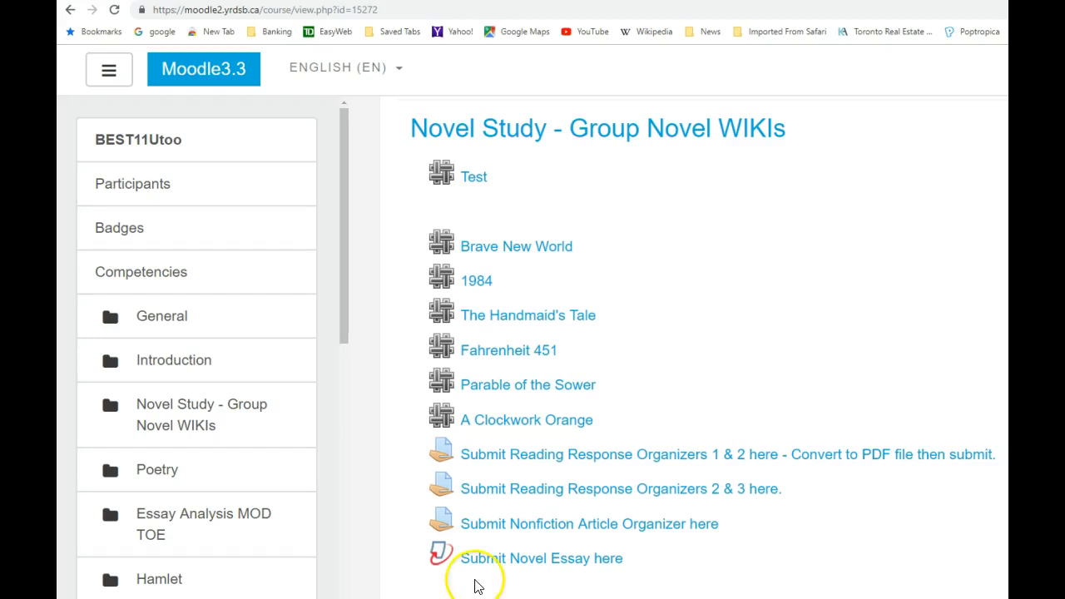
{"action": "mouse_move", "coordinate": [473, 179]}
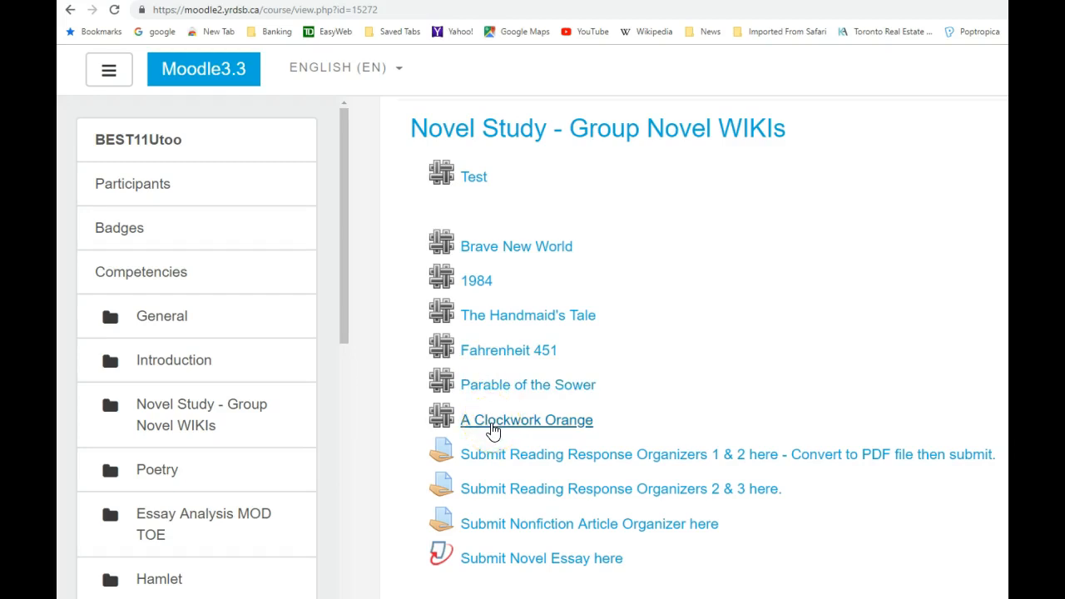
{"action": "mouse_move", "coordinate": [516, 454]}
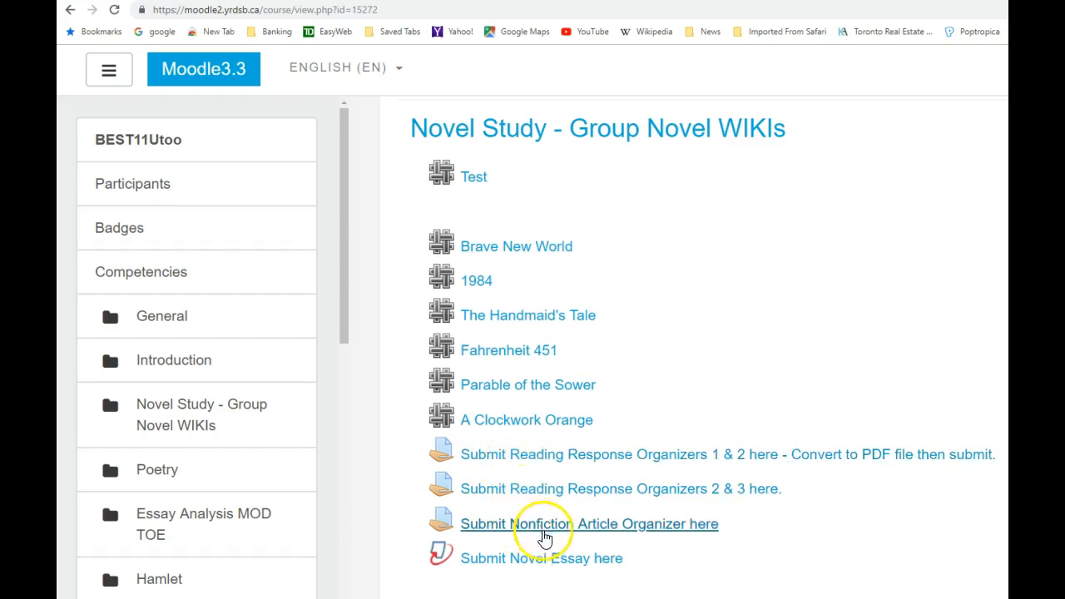
{"action": "mouse_move", "coordinate": [530, 558]}
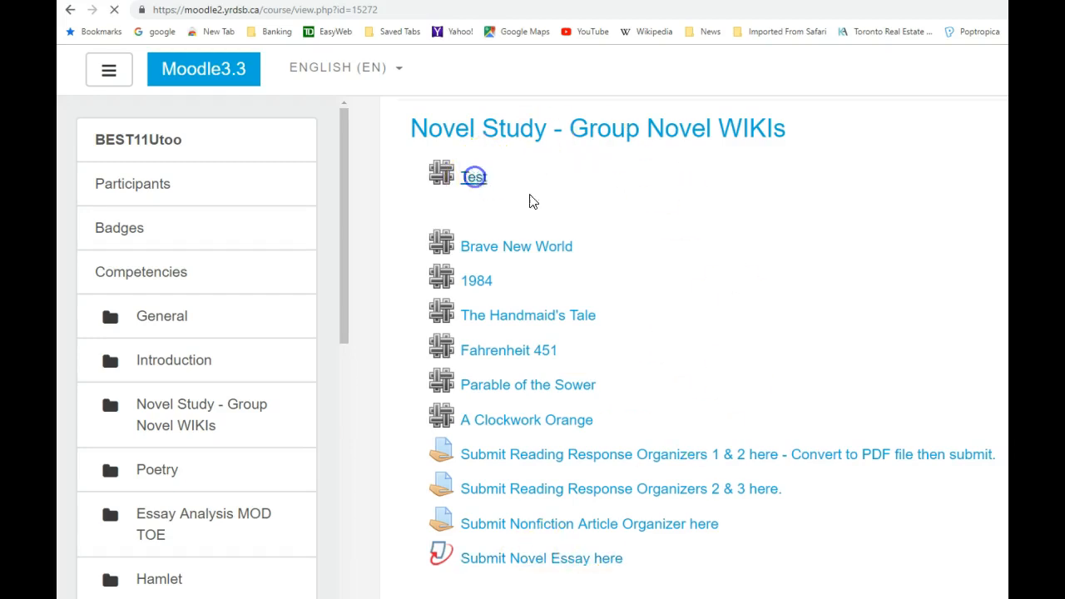
Open the Test wiki and create its Welcome page in HTML format
{"action": "left_click", "coordinate": [474, 175]}
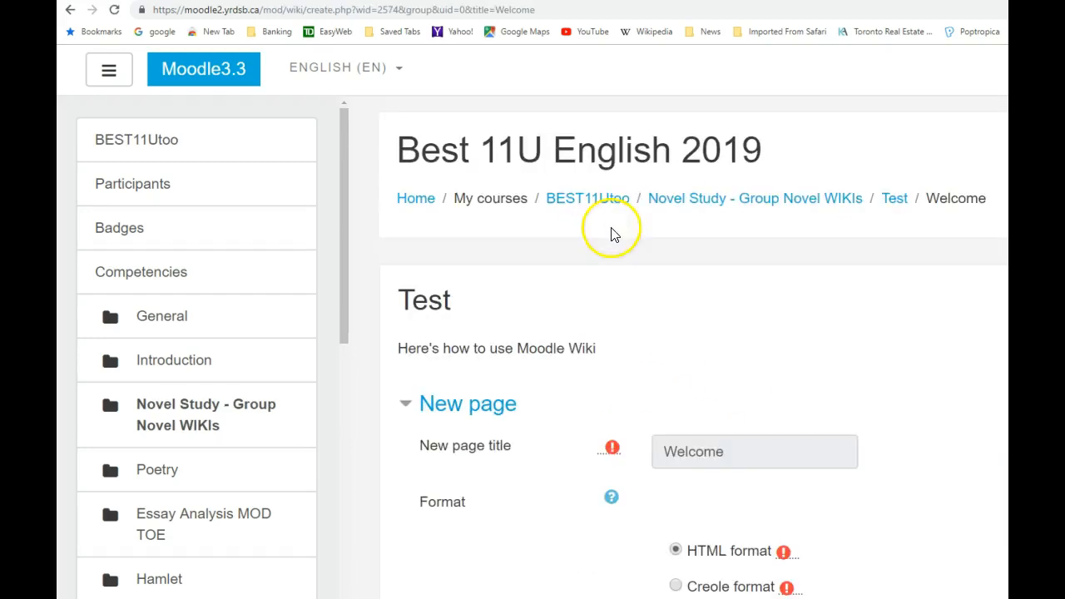
{"action": "scroll", "scroll_direction": "down", "scroll_amount": 3}
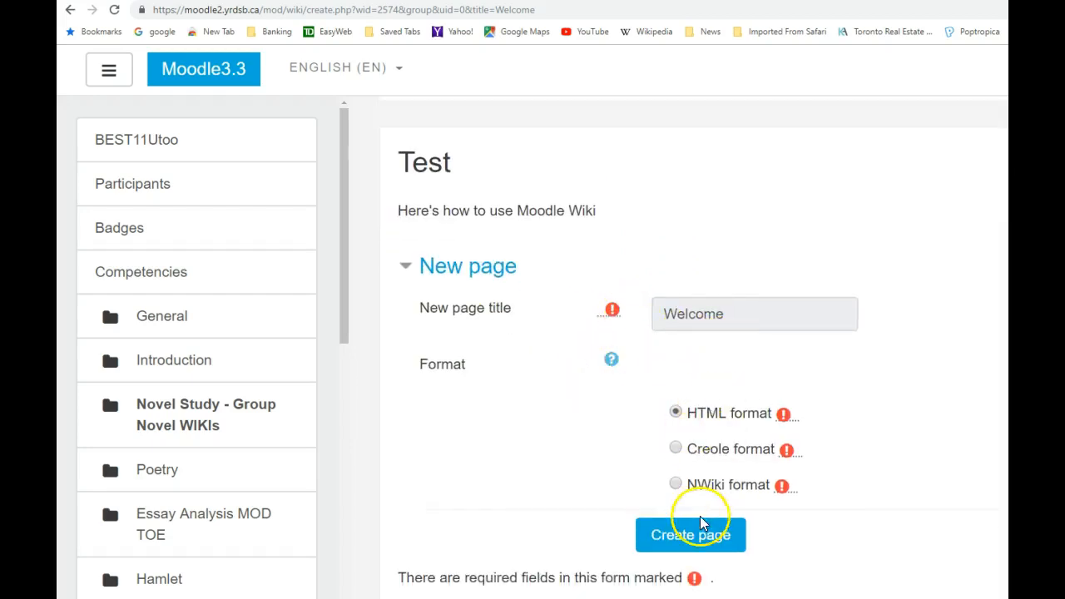
{"action": "left_click", "coordinate": [690, 534]}
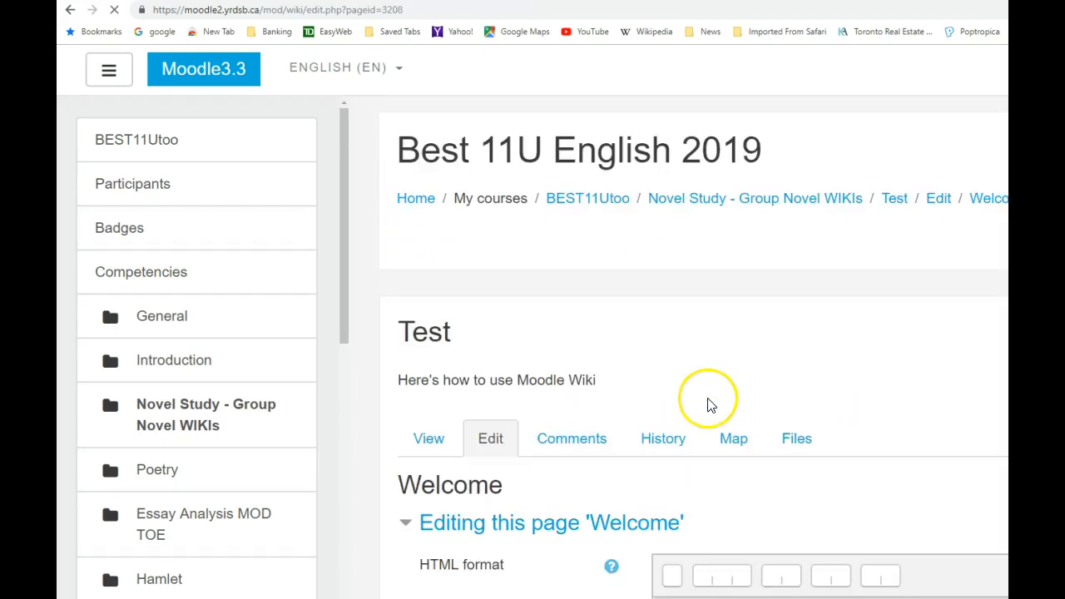
{"action": "scroll", "scroll_direction": "down", "scroll_amount": 3}
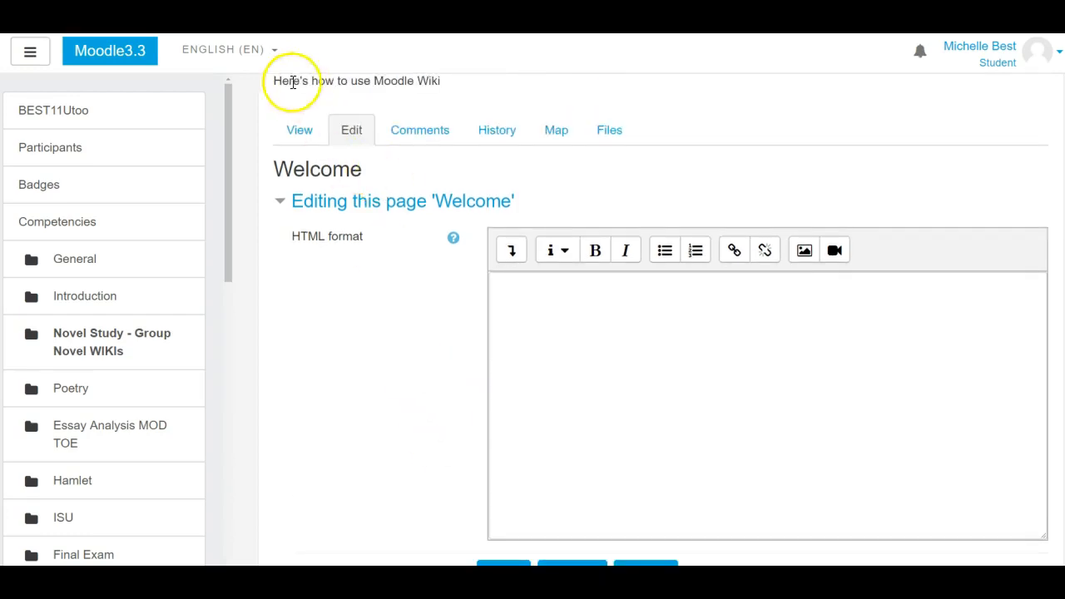
{"action": "left_click", "coordinate": [299, 130]}
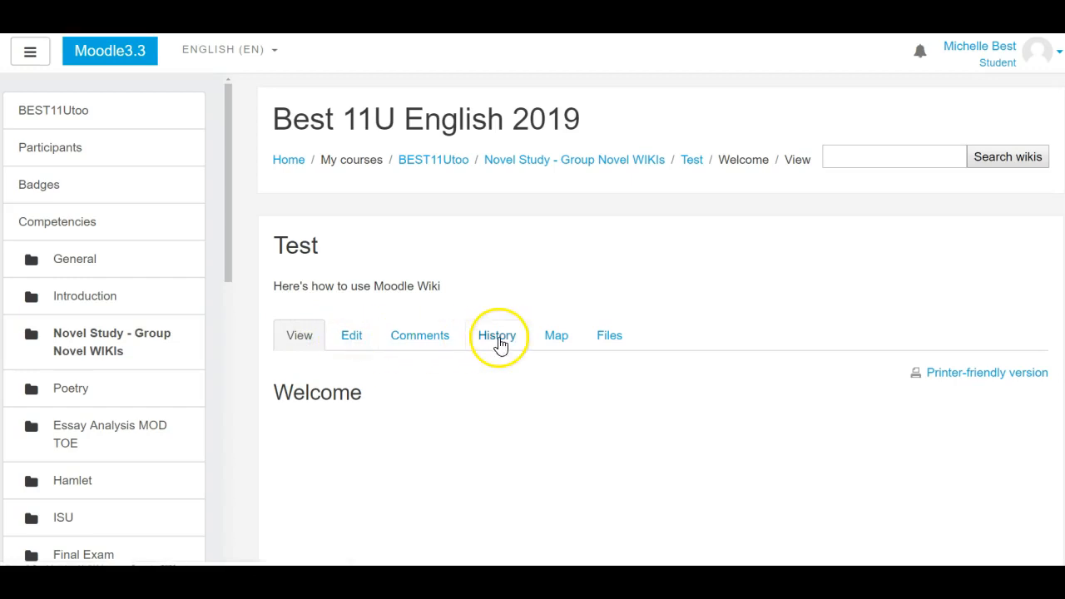
{"action": "mouse_move", "coordinate": [455, 391]}
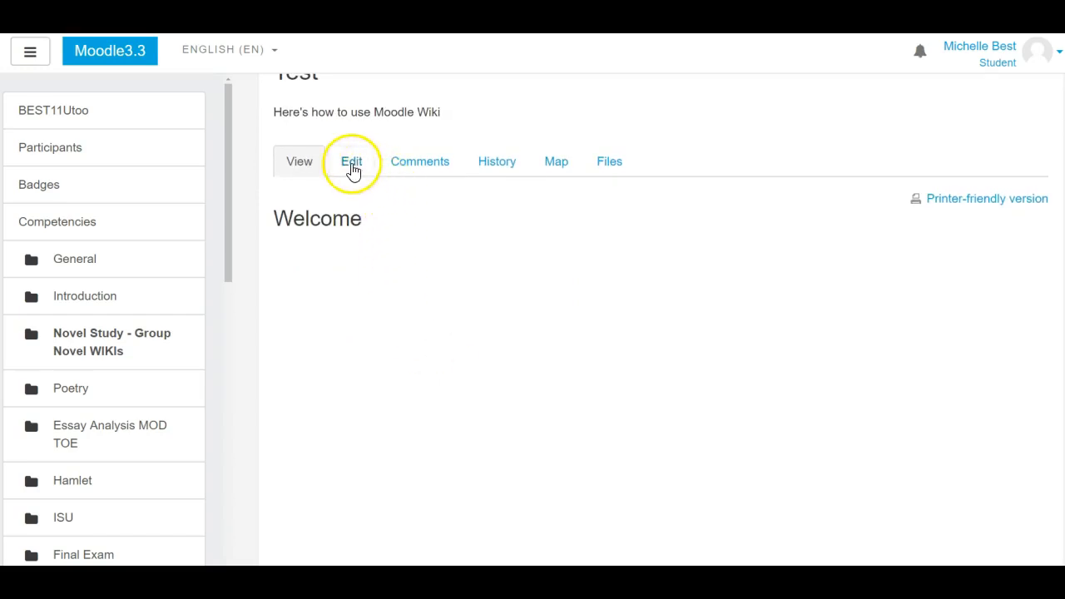
{"action": "left_click", "coordinate": [350, 162]}
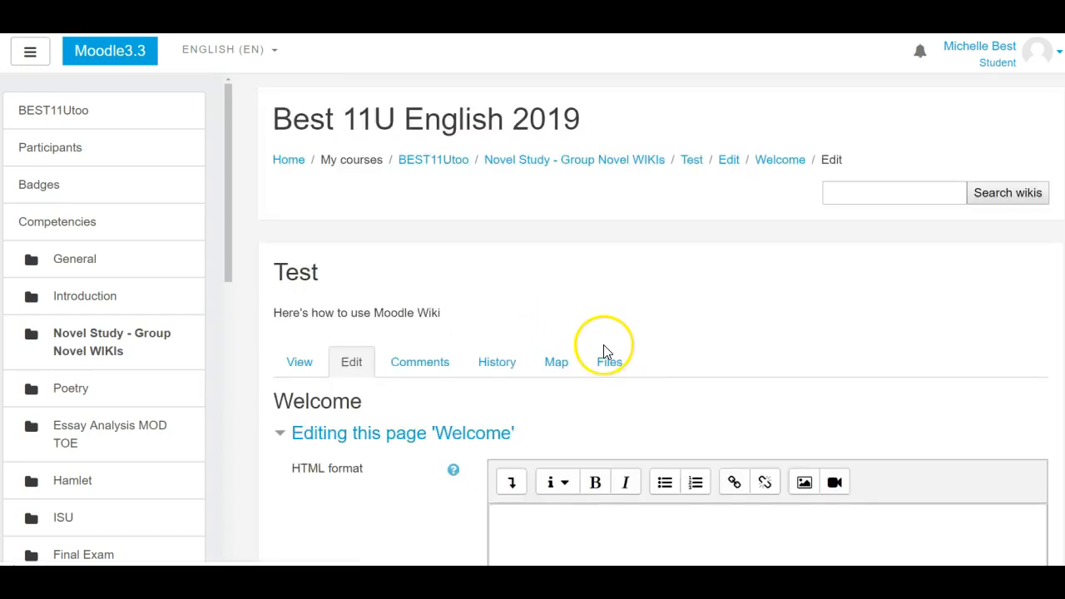
{"action": "scroll", "scroll_direction": "down", "scroll_amount": 3}
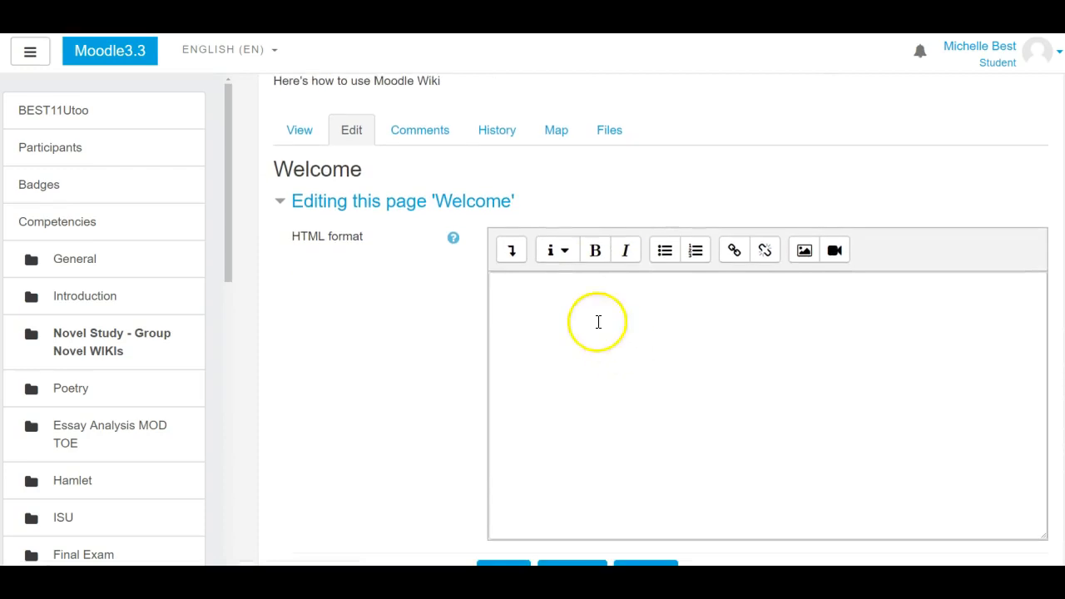
Write the Welcome note asking for discussion and warning not to delete others' information
{"action": "left_click", "coordinate": [599, 323]}
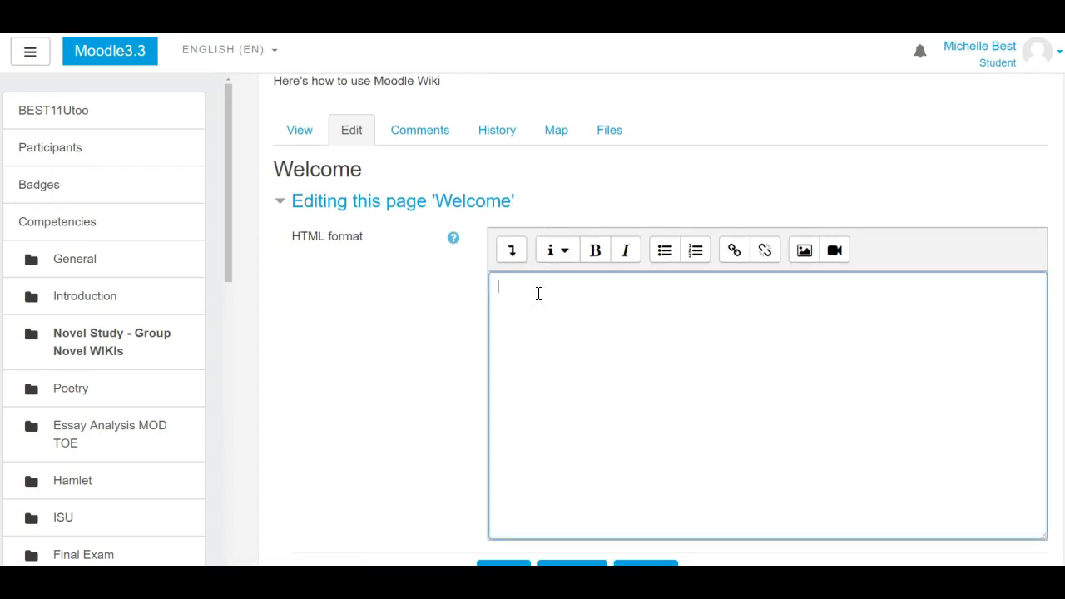
{"action": "type", "text": "Pleae"}
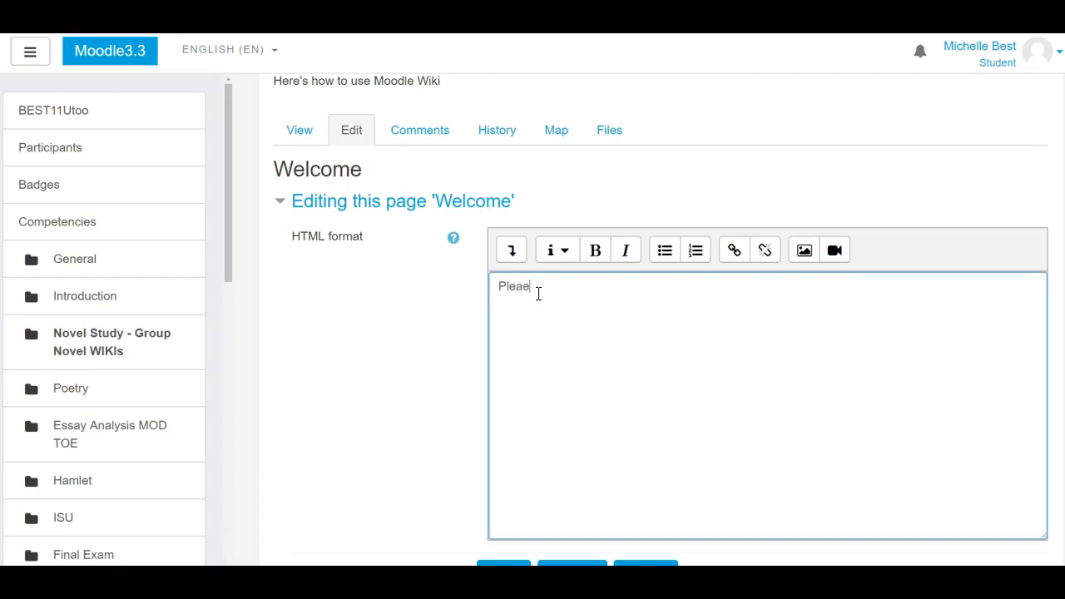
{"action": "type", "text": "se type your"}
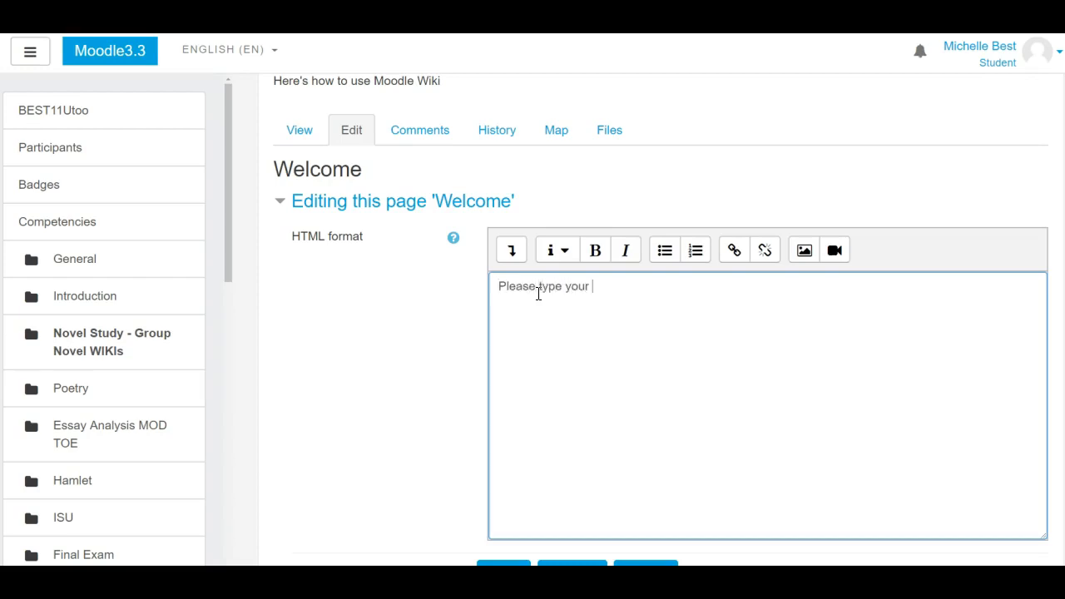
{"action": "type", "text": "discussion her"}
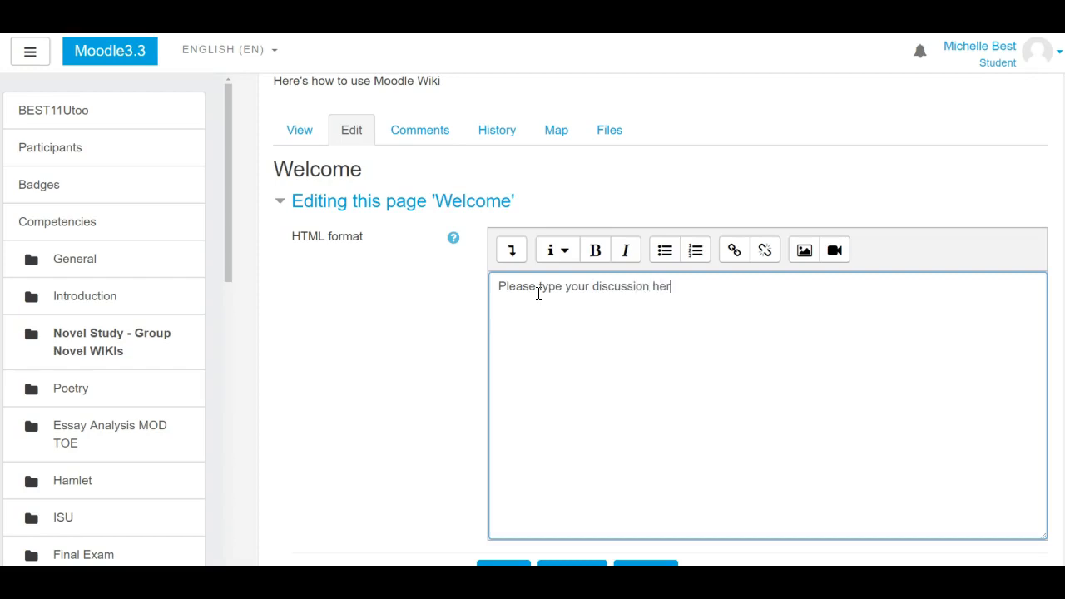
{"action": "type", "text": "e. DON"}
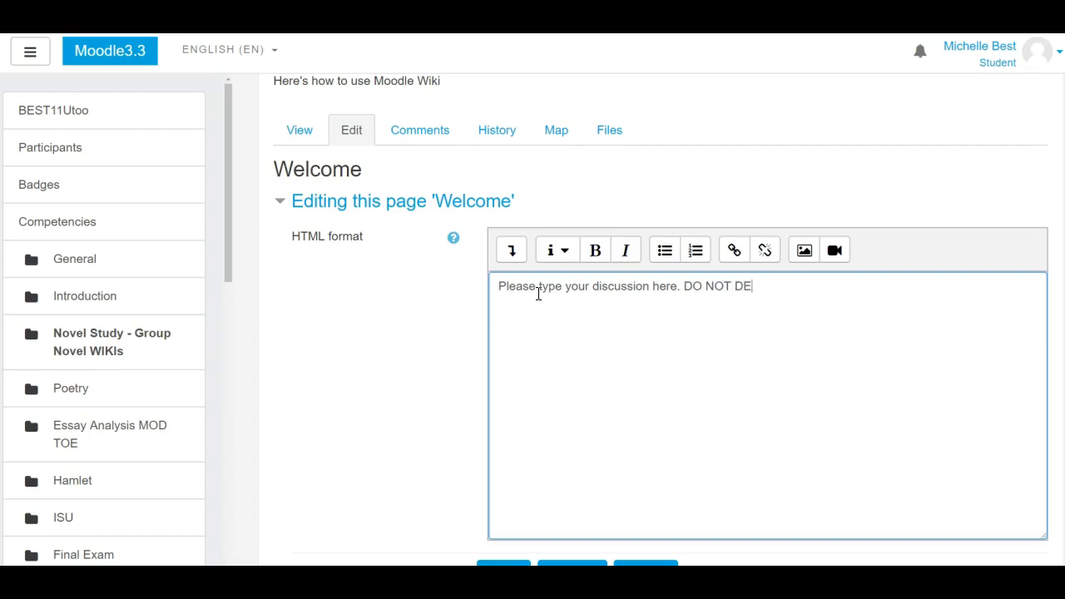
{"action": "type", "text": "LETE"}
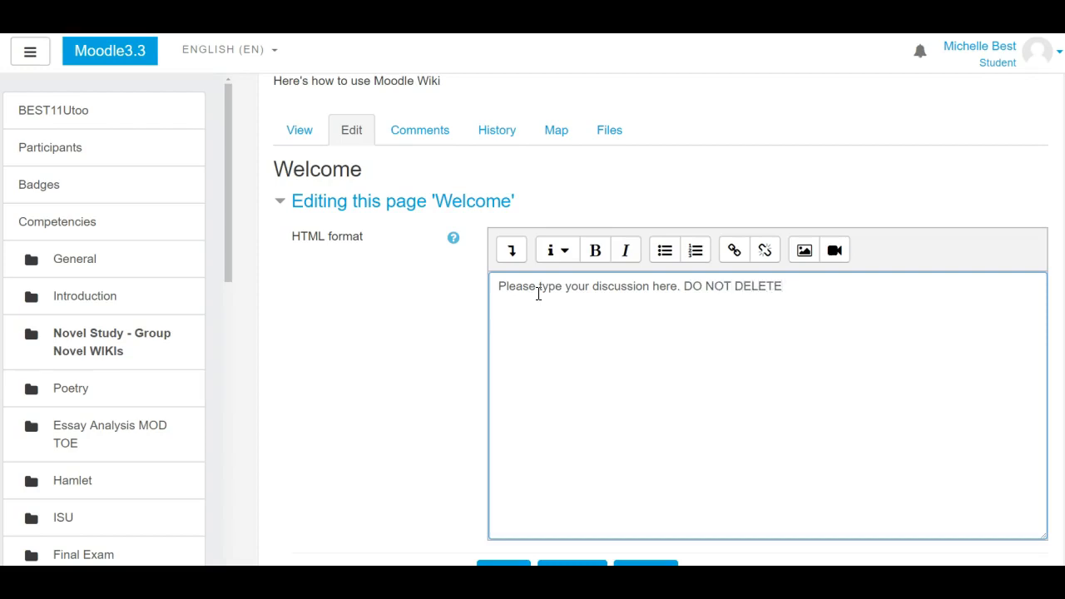
{"action": "type", "text": "anyone el"}
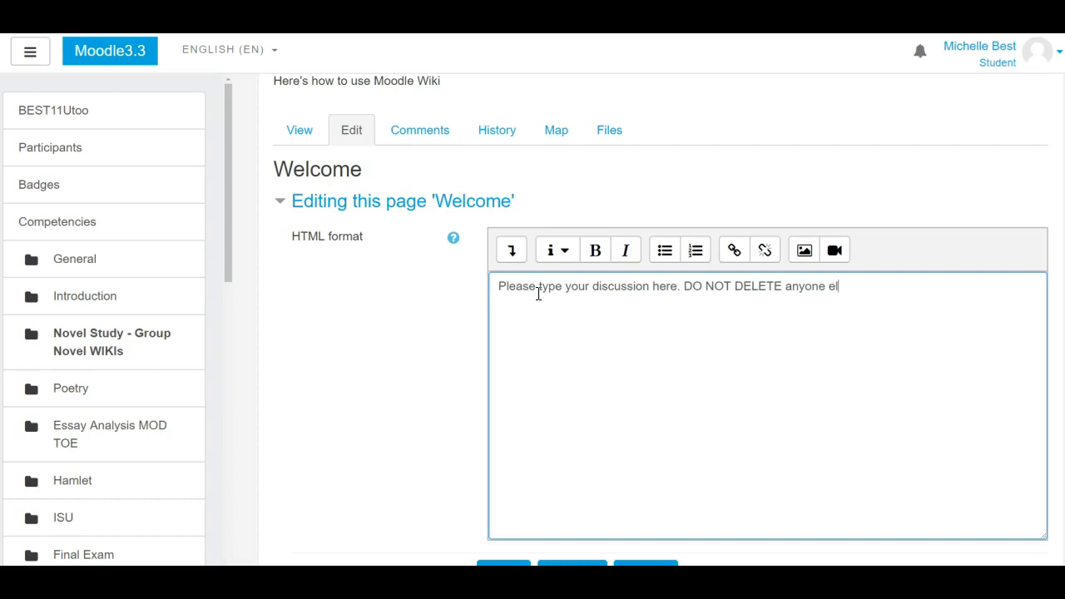
{"action": "type", "text": "se's information. We are are sharing this"}
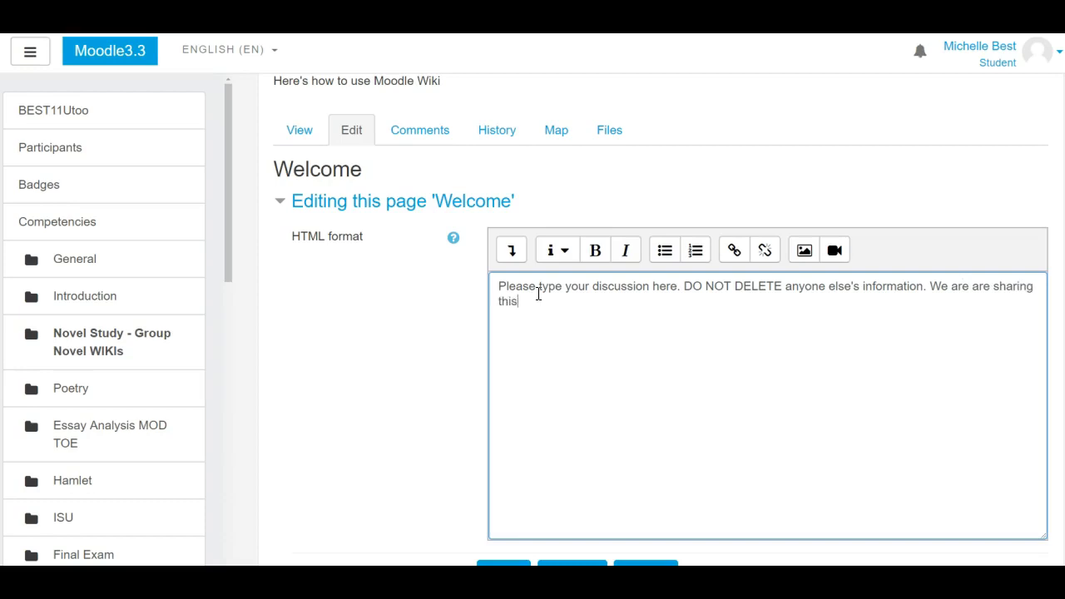
{"action": "type", "text": "documents."}
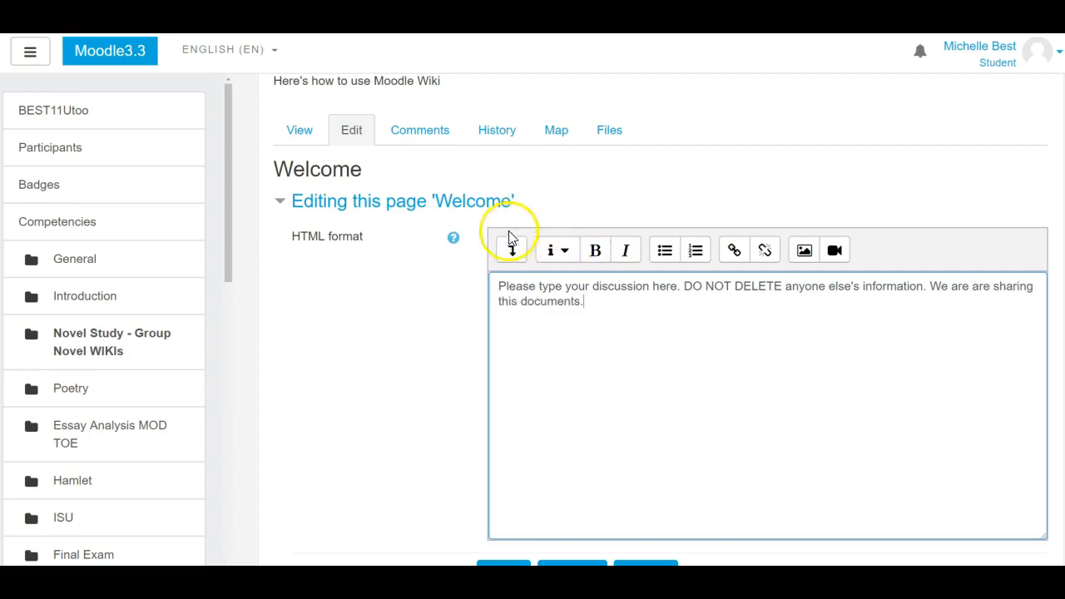
Expand the Atto toolbar's extra formatting rows above the Welcome page text
{"action": "left_click", "coordinate": [511, 249]}
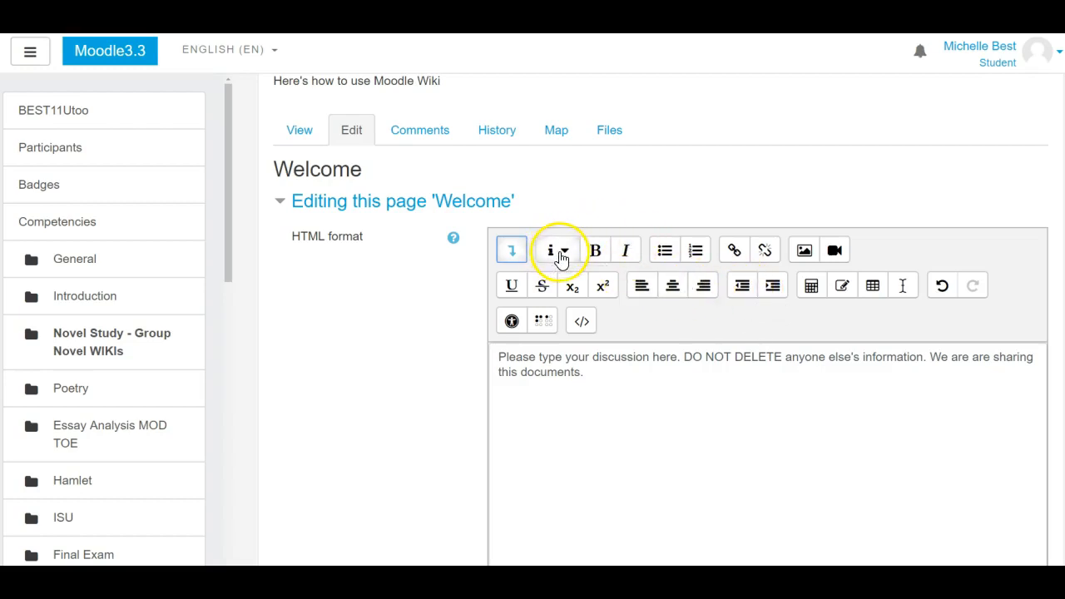
{"action": "mouse_move", "coordinate": [626, 250]}
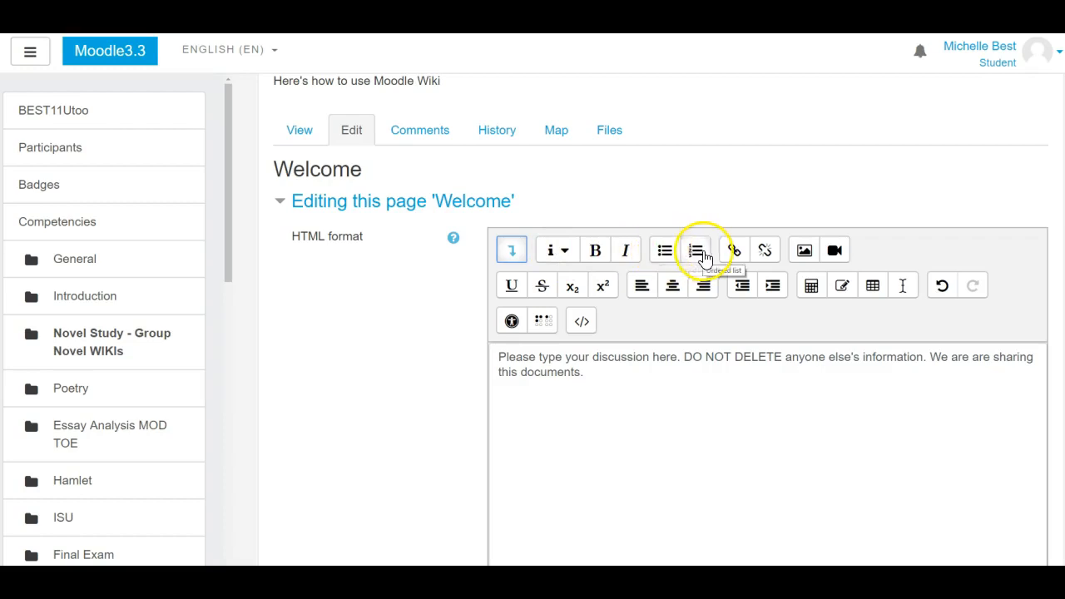
{"action": "mouse_move", "coordinate": [732, 250]}
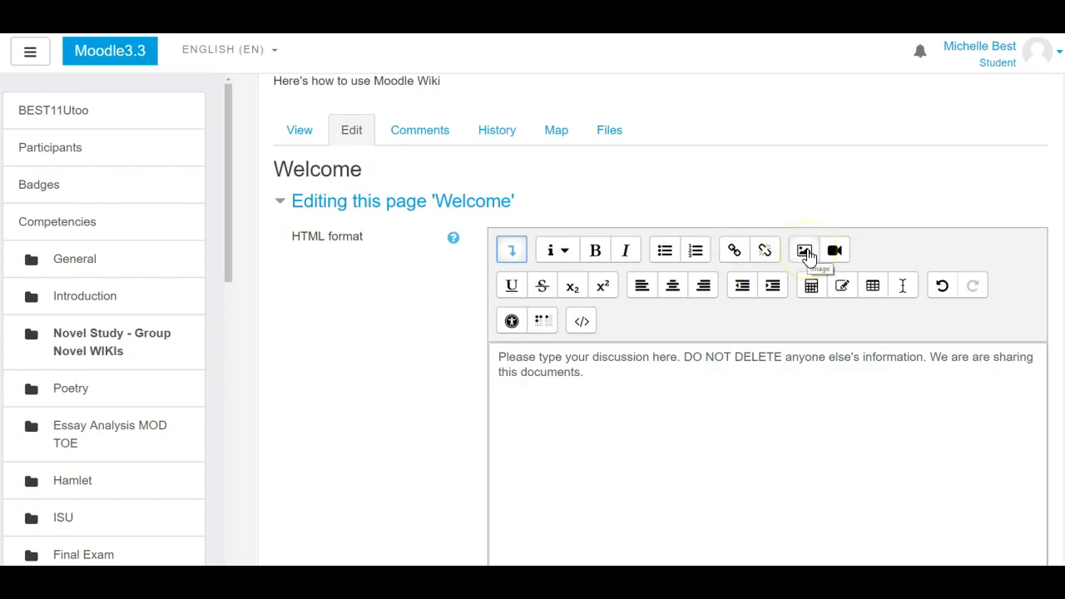
{"action": "mouse_move", "coordinate": [834, 250]}
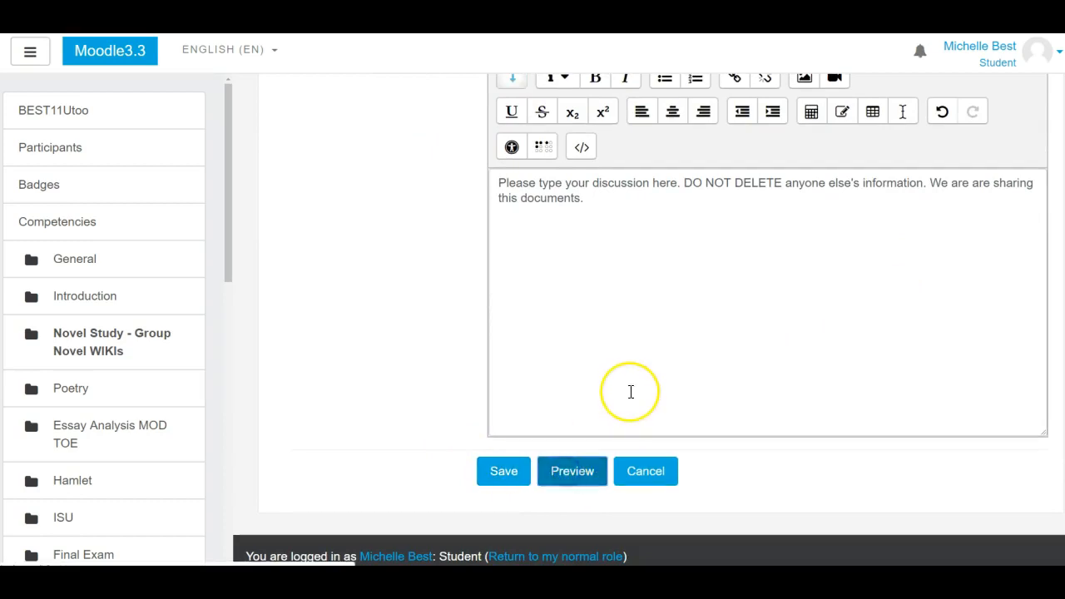
Preview and save the Welcome page, then view its discussion instructions
{"action": "left_click", "coordinate": [571, 471]}
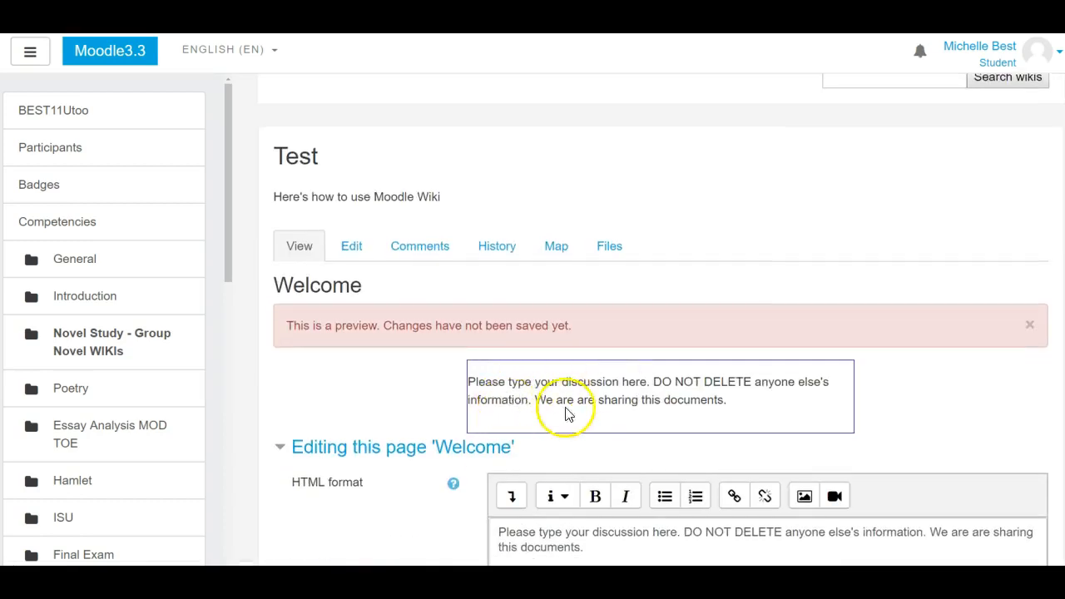
{"action": "scroll", "scroll_direction": "down", "scroll_amount": 3}
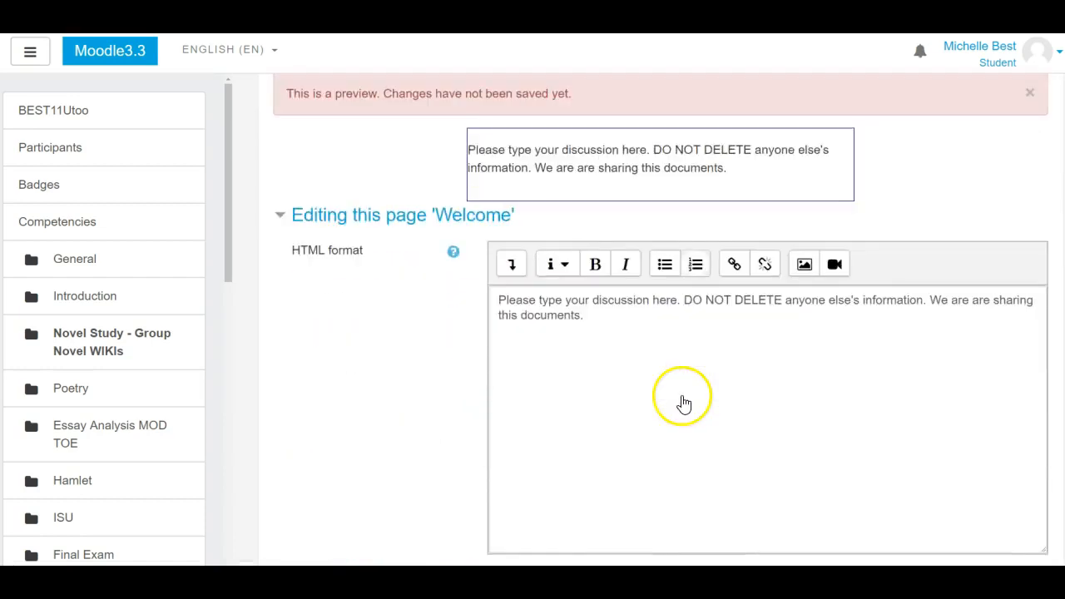
{"action": "scroll", "scroll_direction": "down", "scroll_amount": 3}
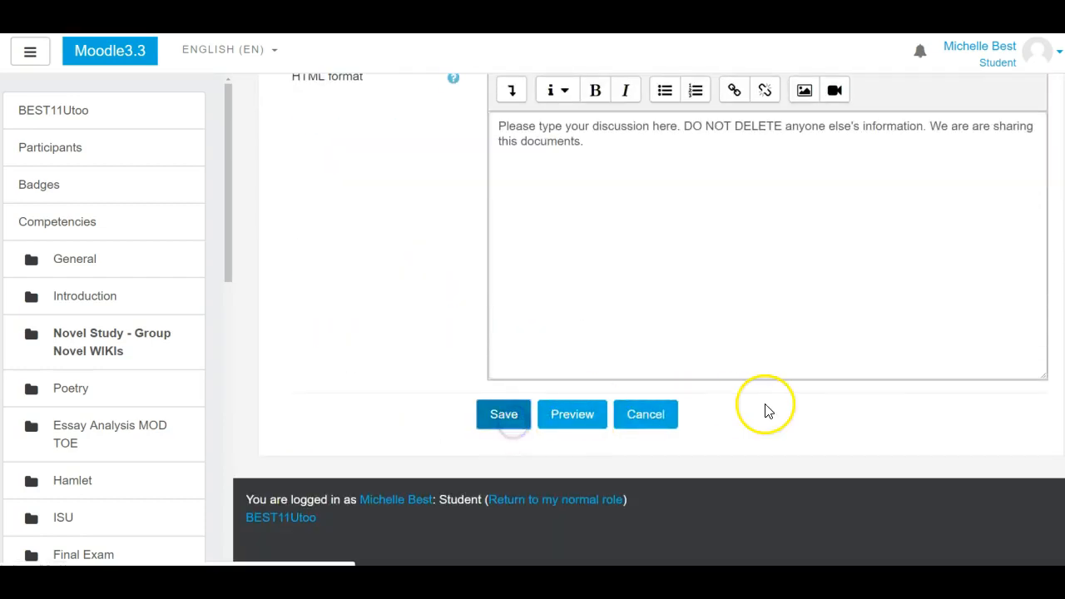
{"action": "left_click", "coordinate": [503, 414]}
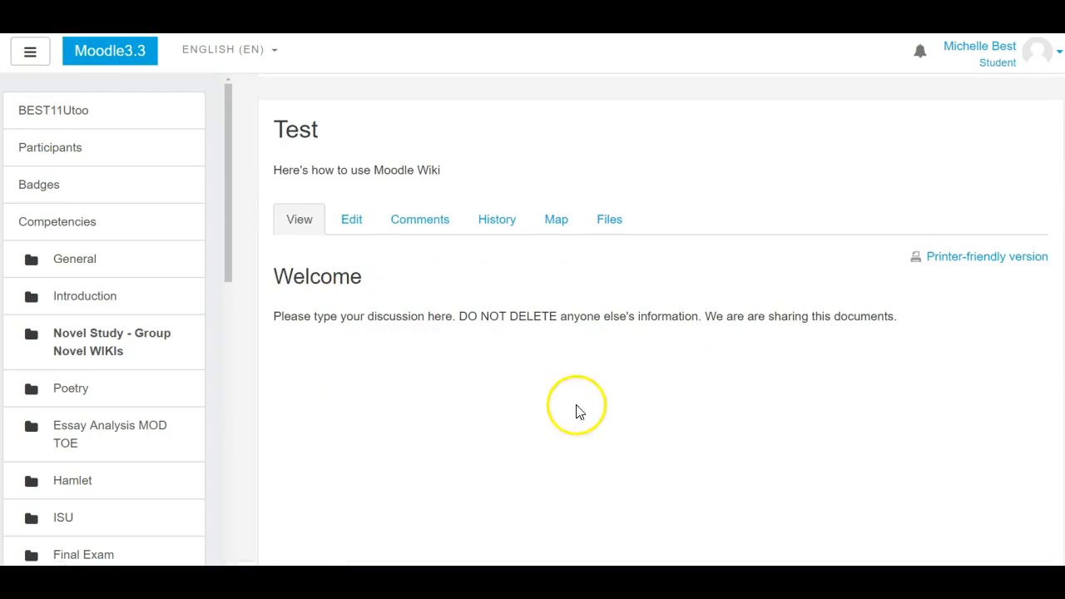
{"action": "mouse_move", "coordinate": [760, 405]}
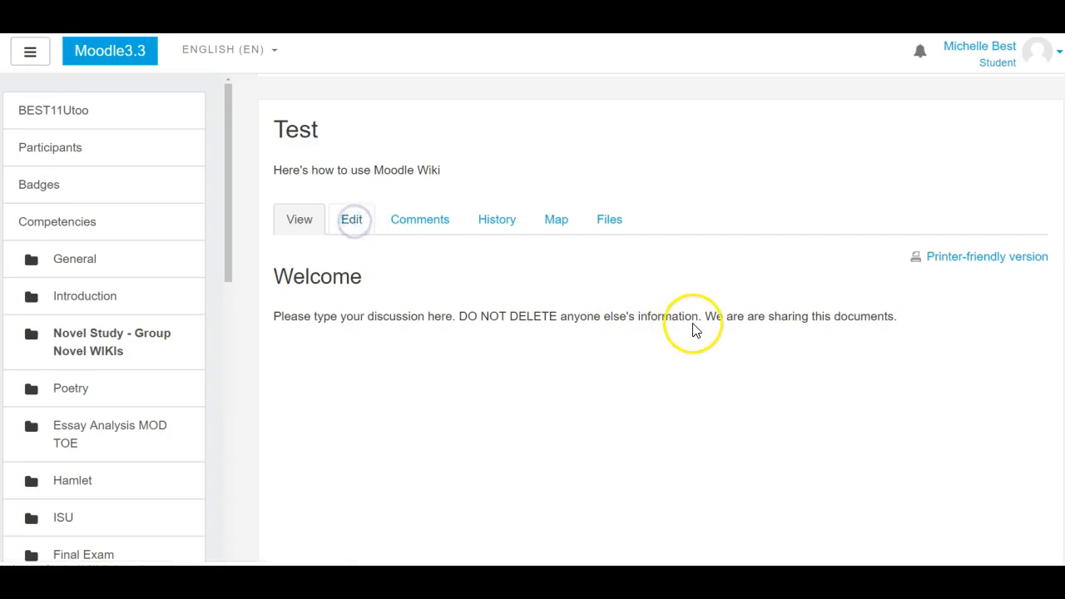
Add the line 'Hi my name is...' below the Welcome instructions and save
{"action": "left_click", "coordinate": [351, 218]}
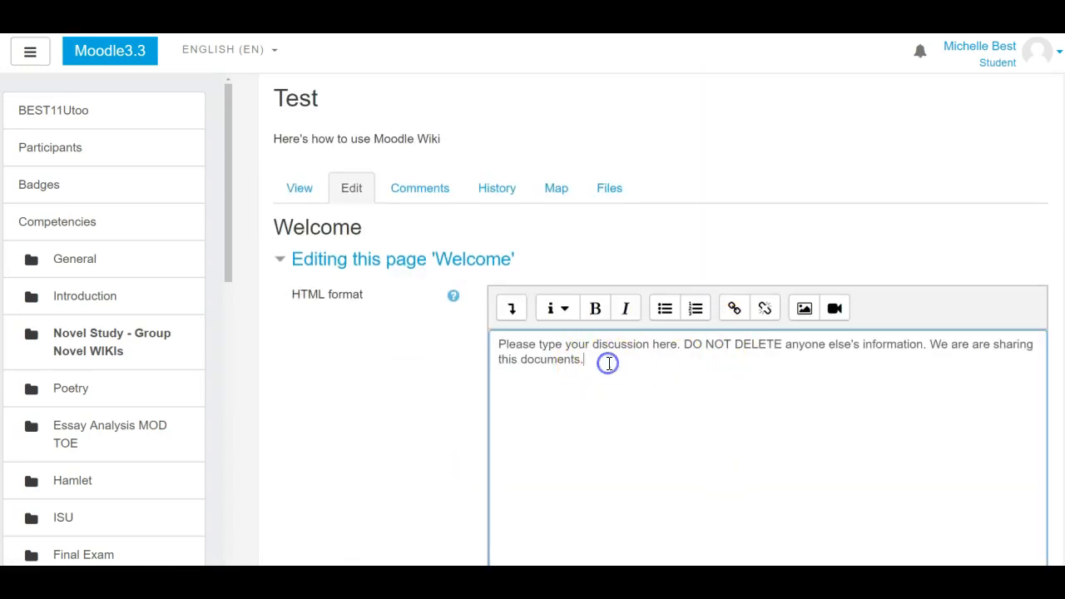
{"action": "type", "text": "Hi my name is..."}
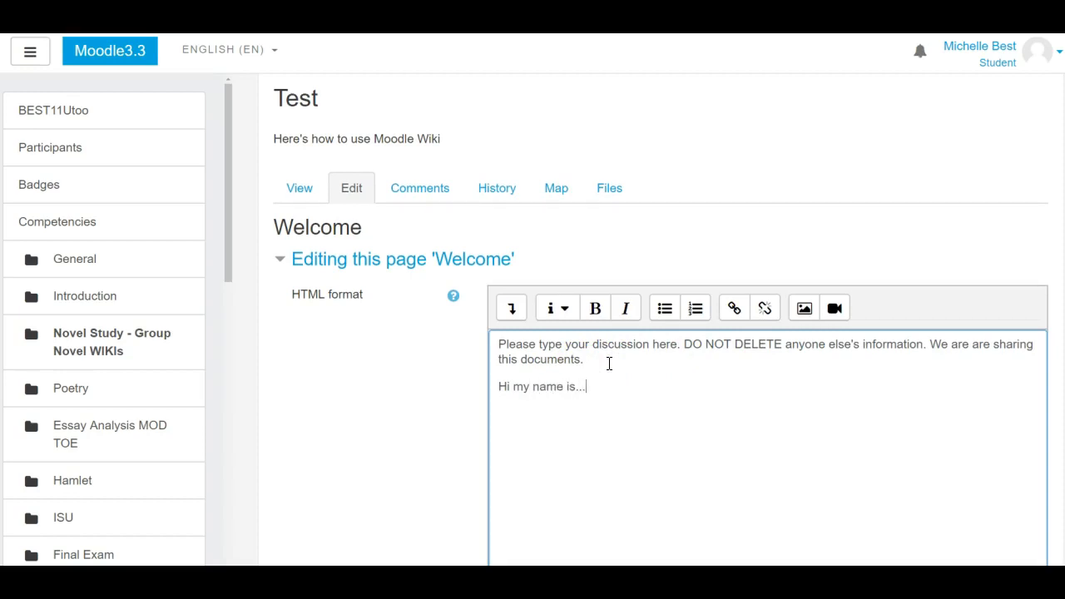
{"action": "mouse_move", "coordinate": [643, 325]}
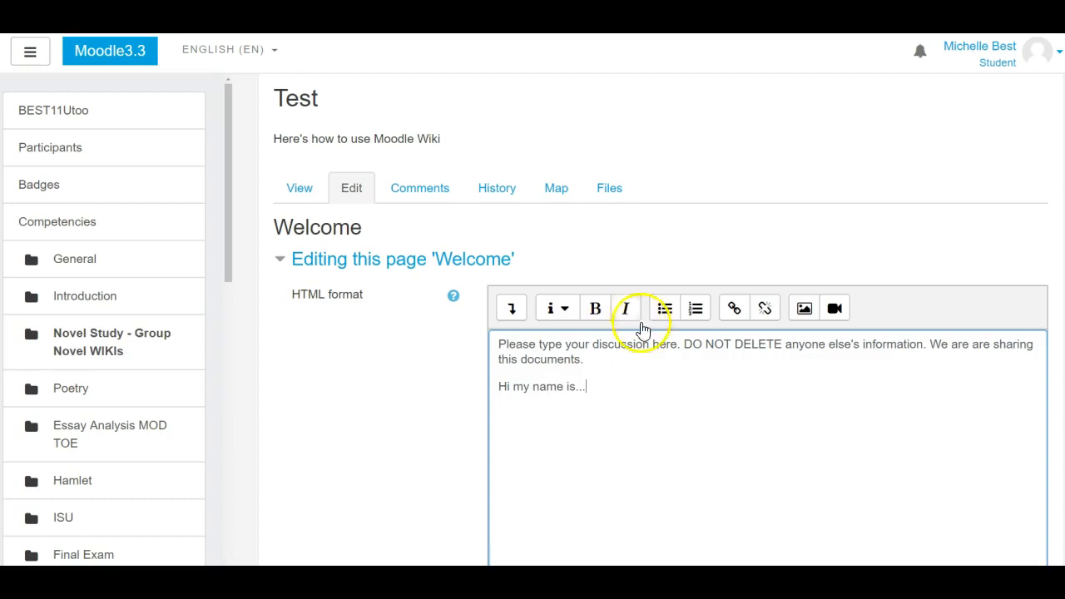
{"action": "left_click", "coordinate": [299, 187]}
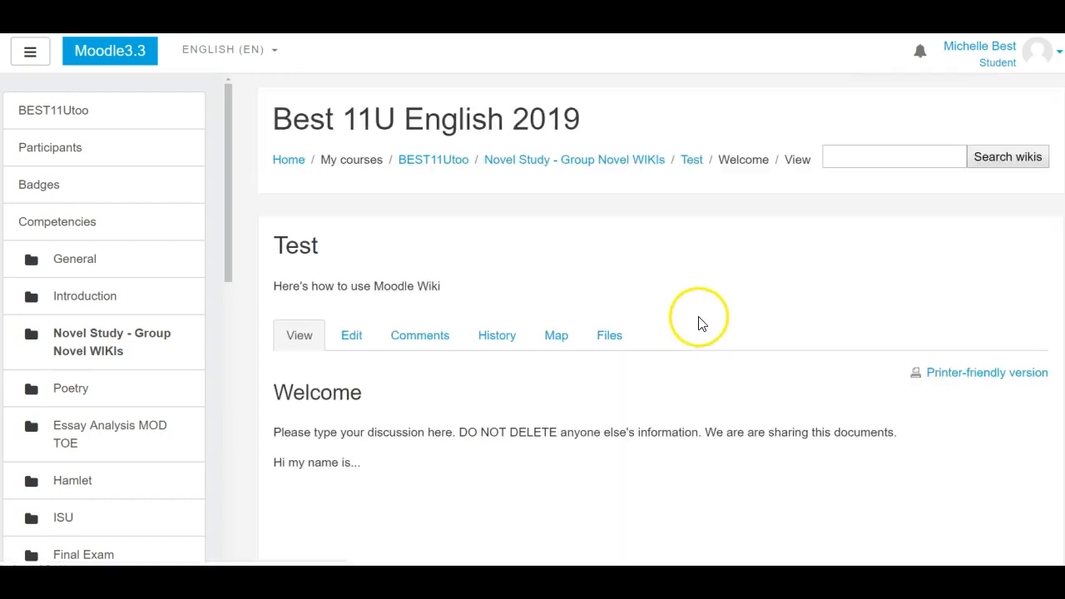
{"action": "mouse_move", "coordinate": [655, 418]}
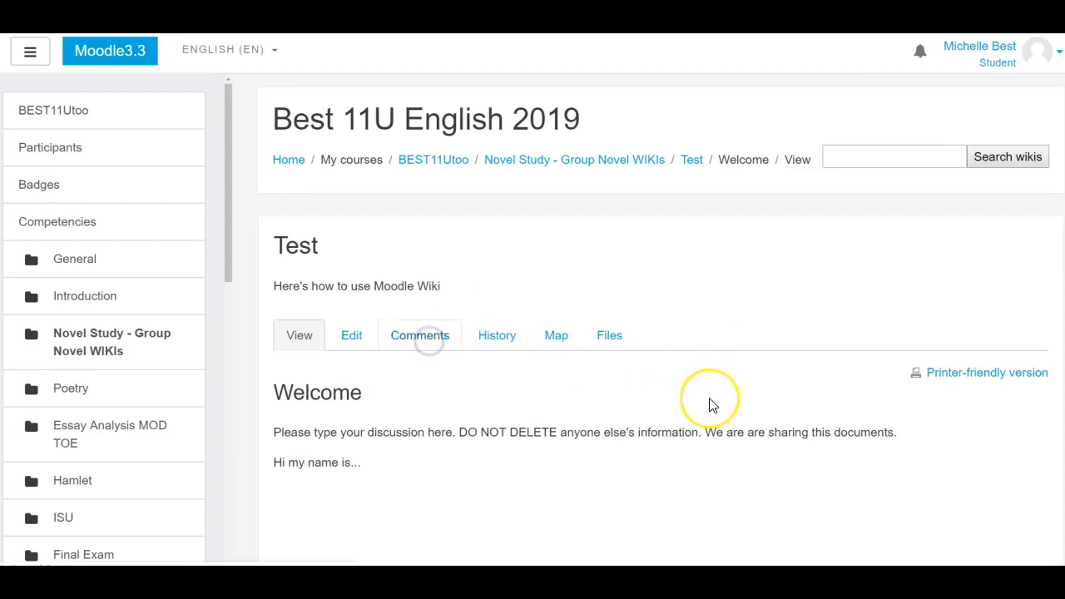
Post the comment 'Let's arrange to meet in the library at lunch.' and view history
{"action": "left_click", "coordinate": [419, 334]}
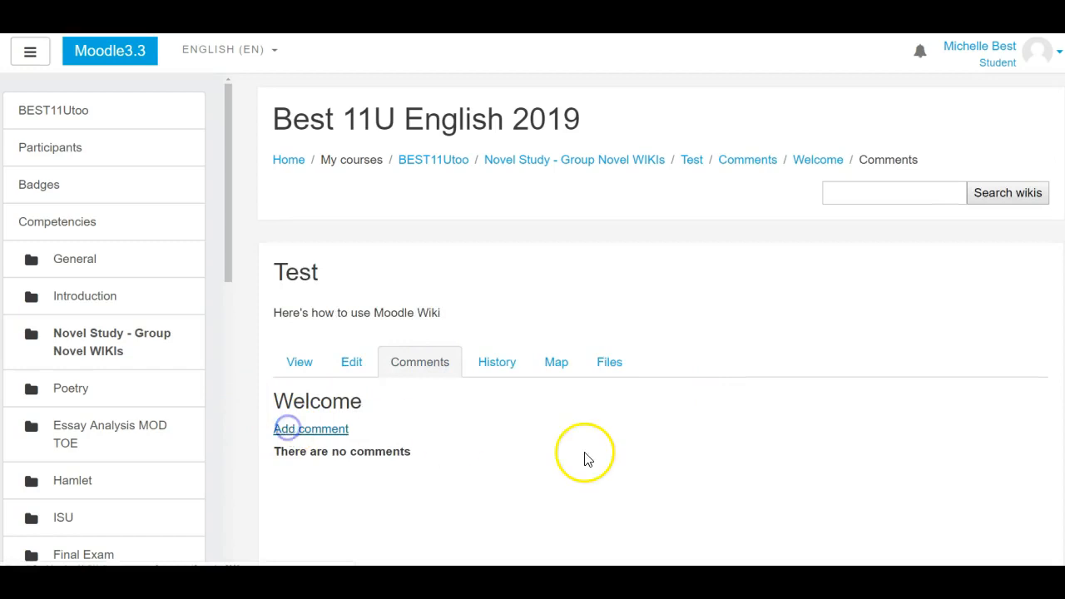
{"action": "left_click", "coordinate": [310, 429]}
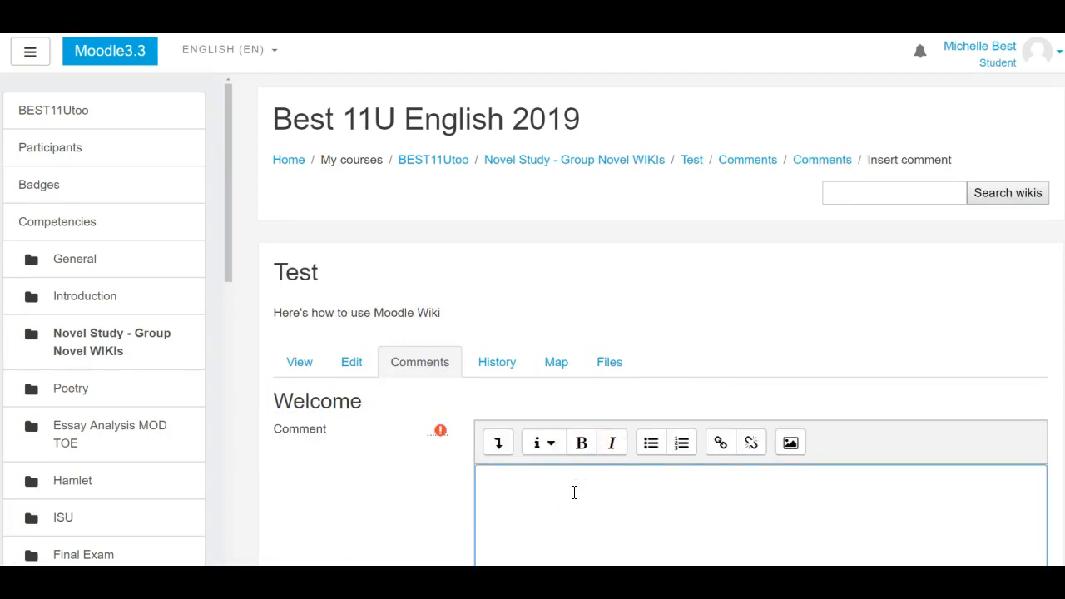
{"action": "type", "text": "Let's arrange to meet in the l"}
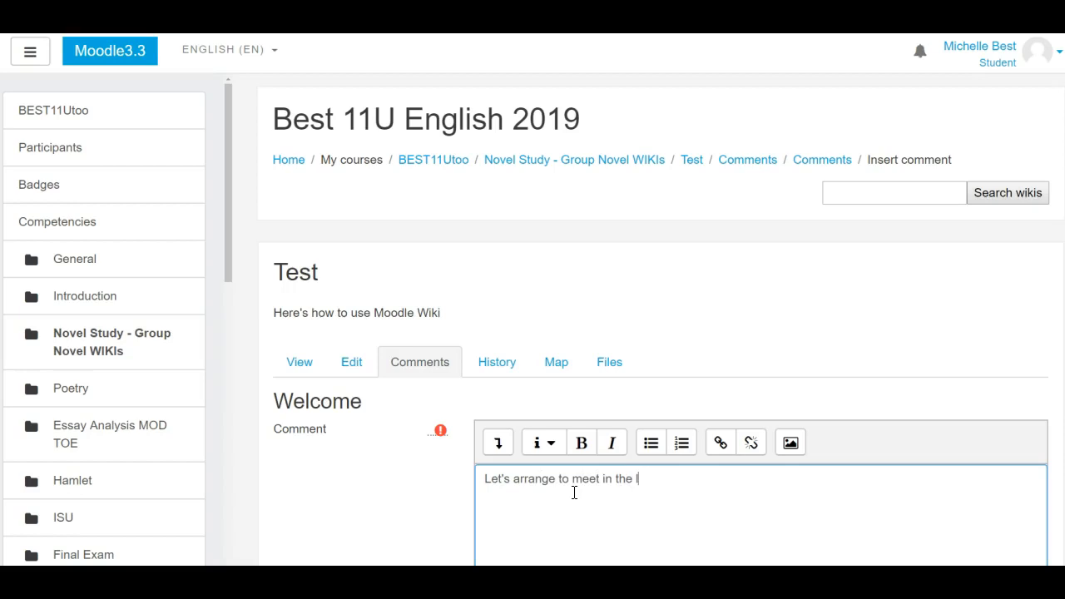
{"action": "type", "text": "ibrary at lunch."}
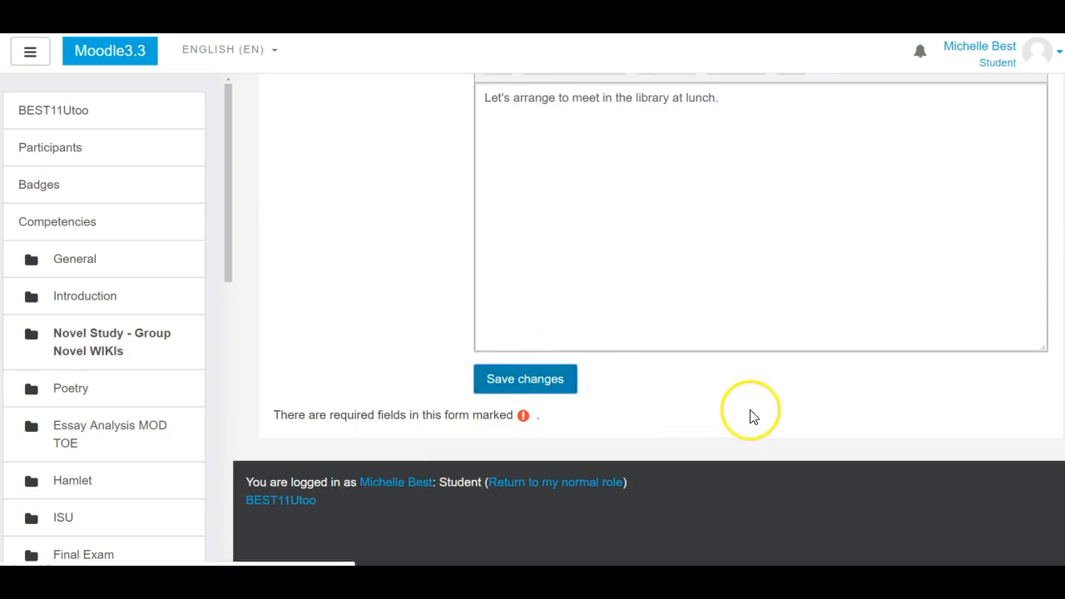
{"action": "left_click", "coordinate": [525, 379]}
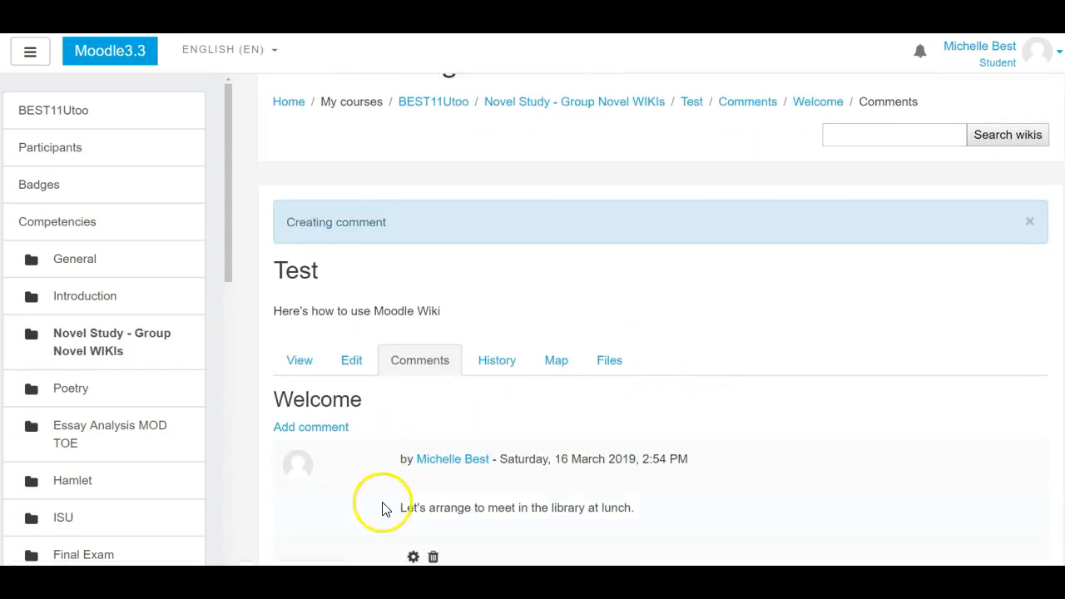
{"action": "mouse_move", "coordinate": [570, 463]}
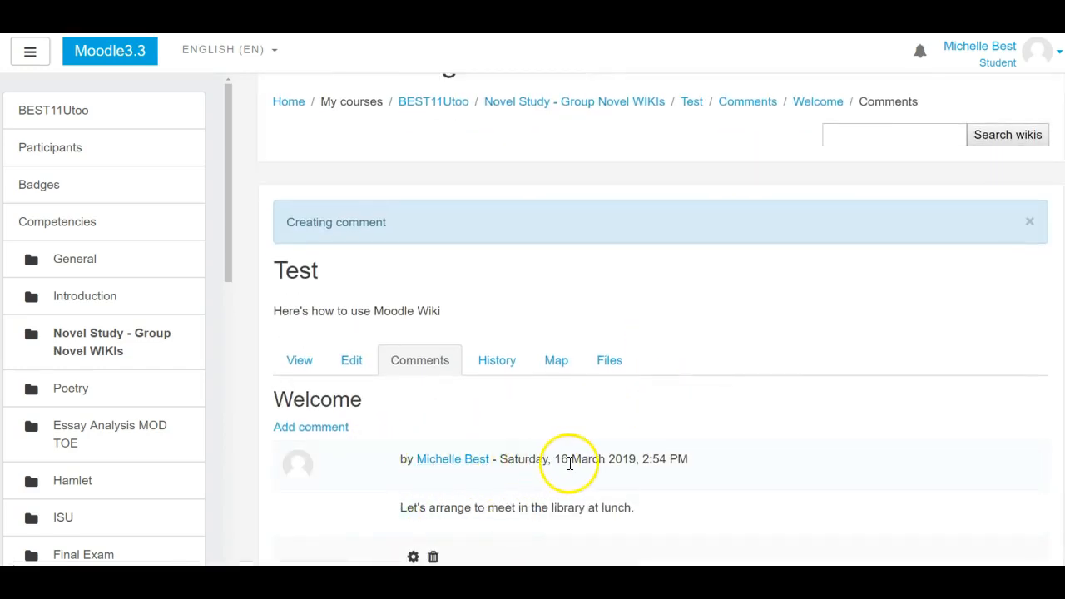
{"action": "mouse_move", "coordinate": [496, 360]}
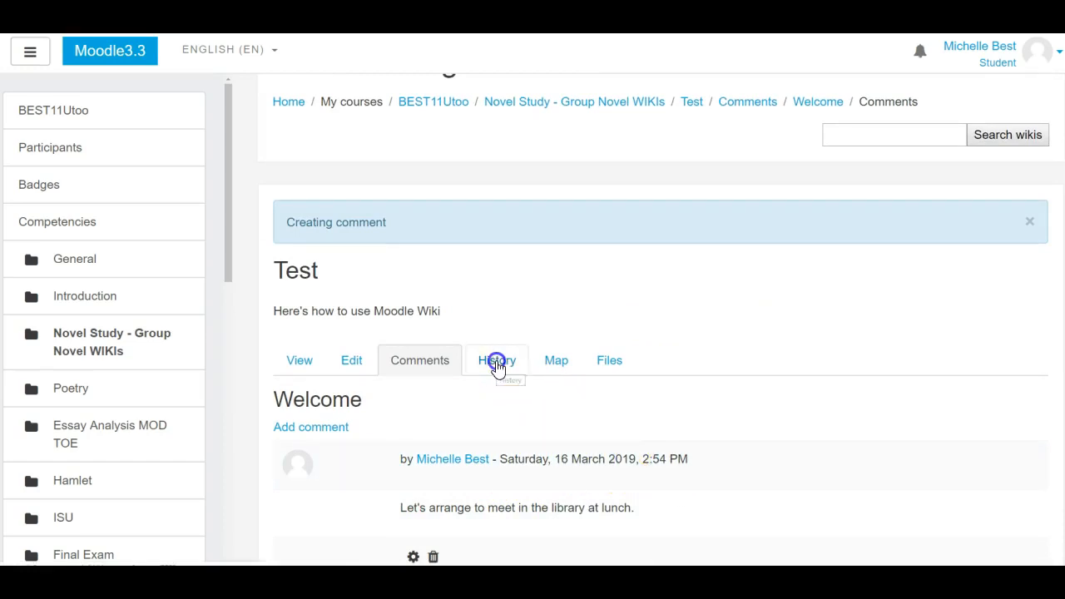
{"action": "left_click", "coordinate": [496, 360]}
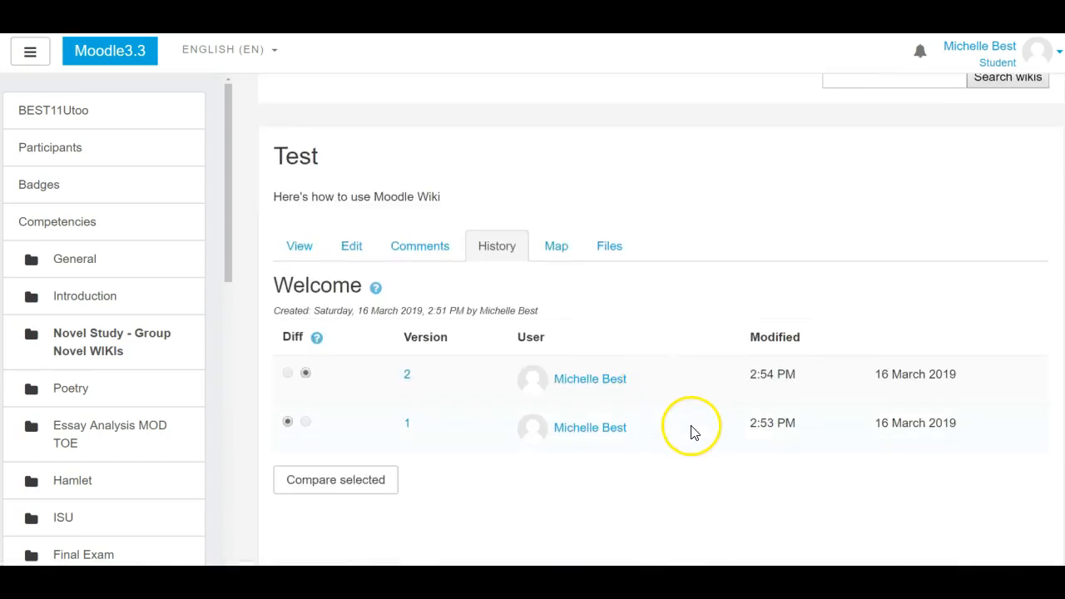
{"action": "mouse_move", "coordinate": [407, 373]}
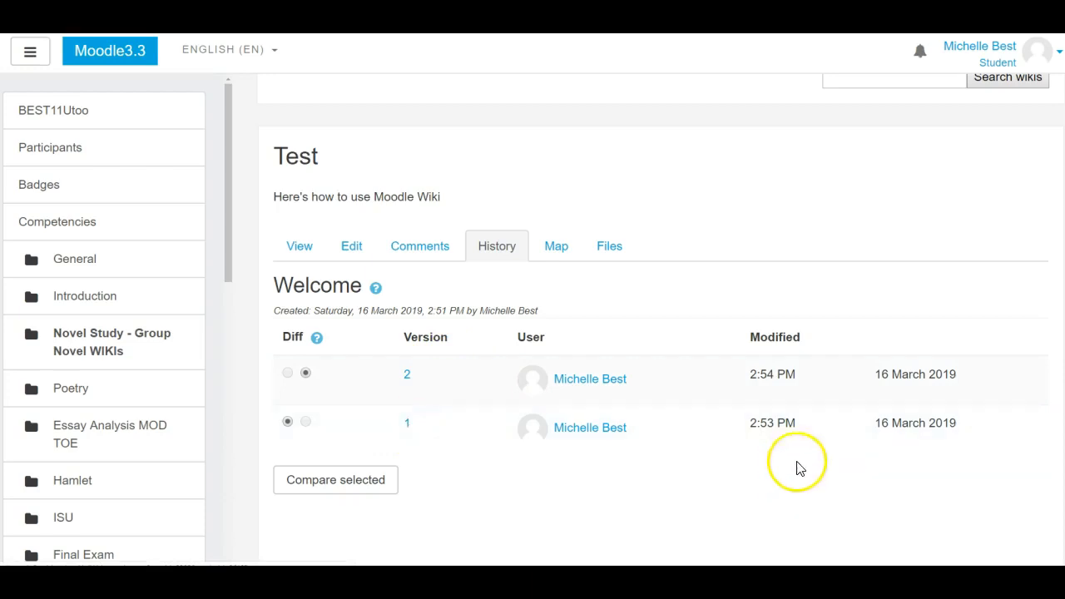
{"action": "mouse_move", "coordinate": [790, 387]}
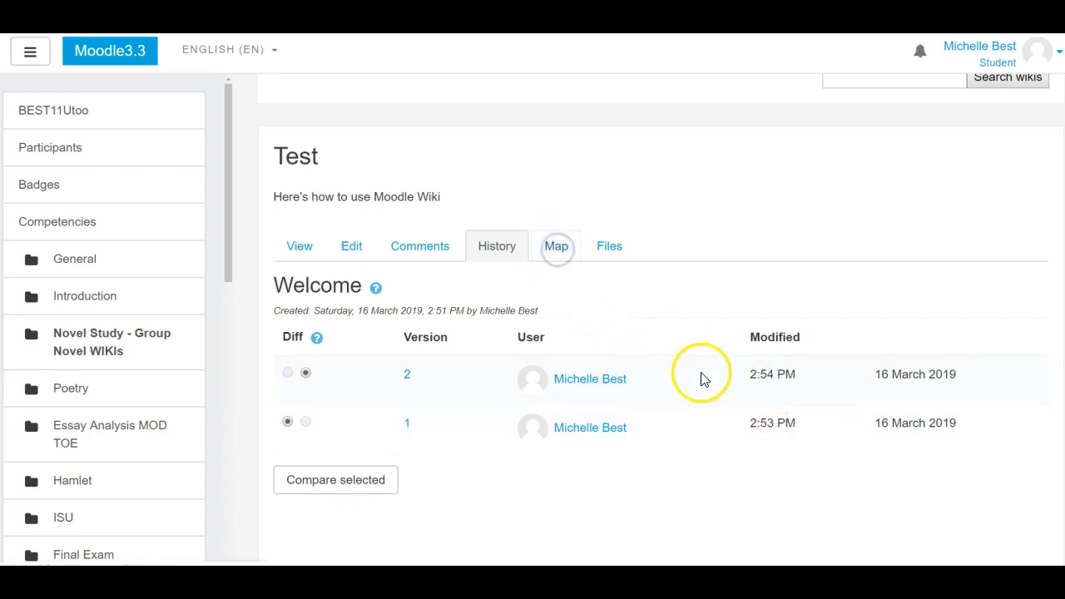
Show the Test wiki's page map listing Welcome as the only page
{"action": "left_click", "coordinate": [555, 246]}
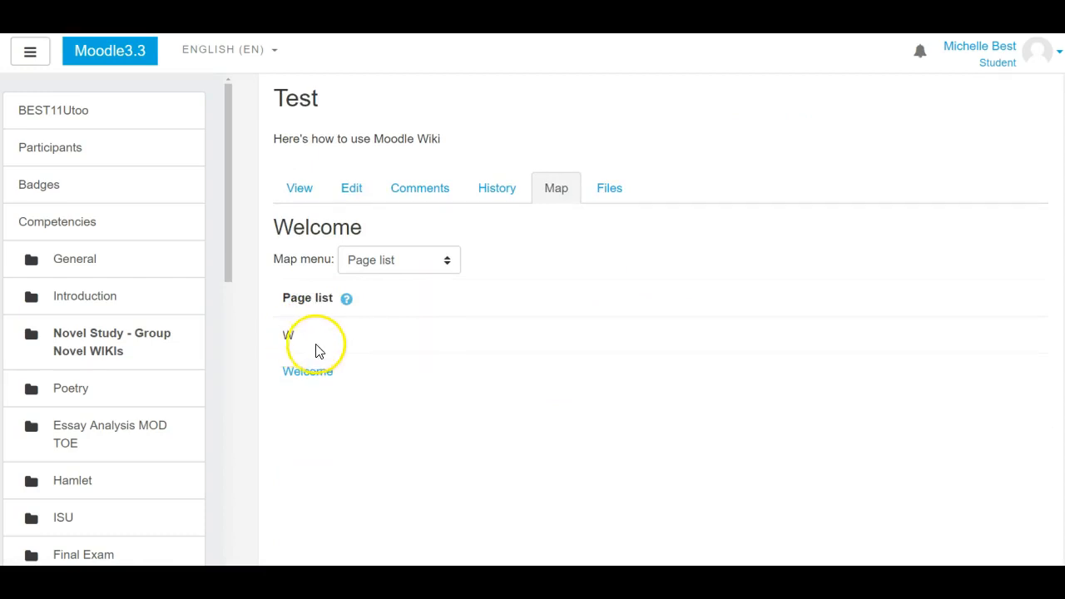
{"action": "mouse_move", "coordinate": [298, 343]}
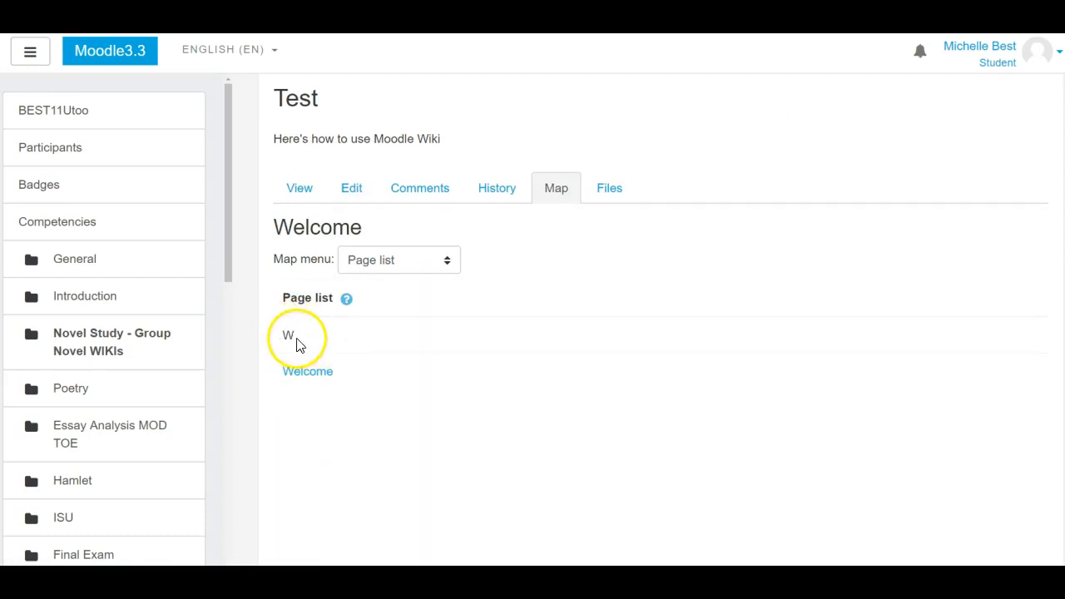
{"action": "mouse_move", "coordinate": [353, 215]}
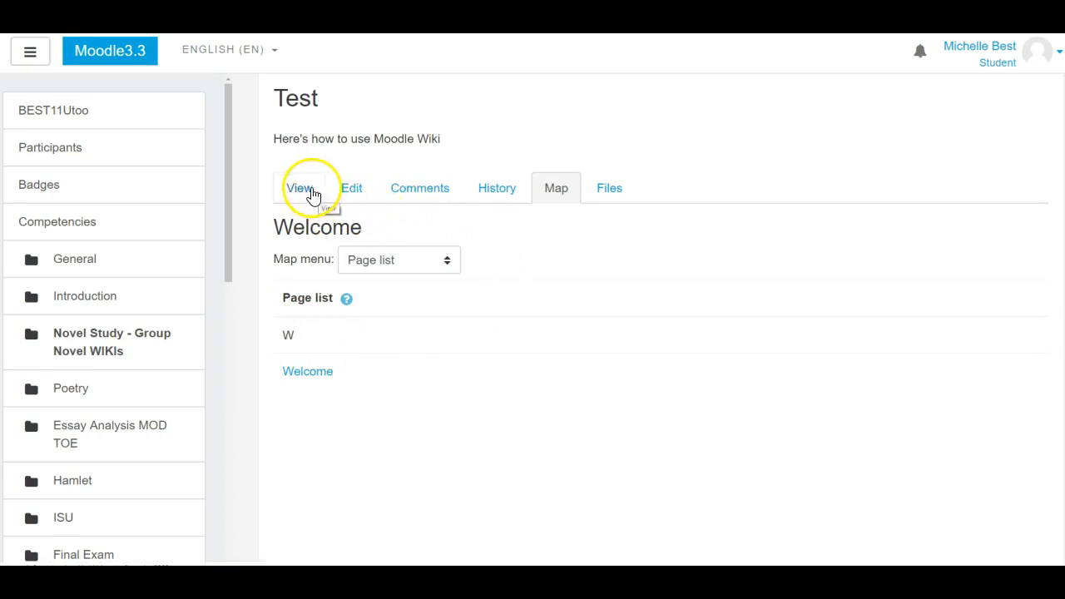
Return to viewing the Welcome page with its instructions and greeting line
{"action": "left_click", "coordinate": [299, 187]}
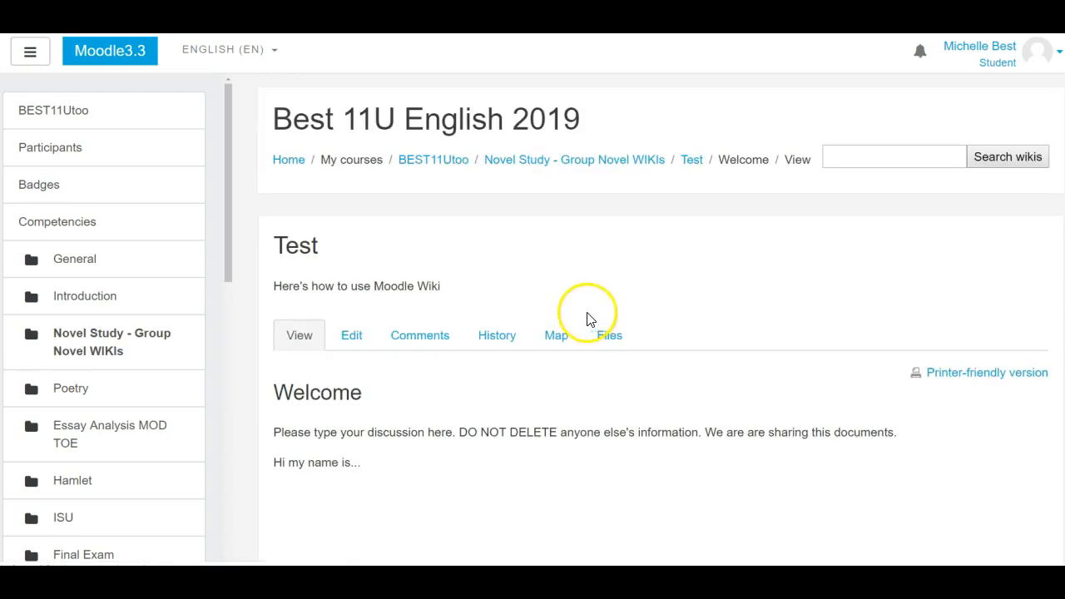
Add an [[Images]] link to the Welcome page and follow it to the new-page form
{"action": "left_click", "coordinate": [352, 335]}
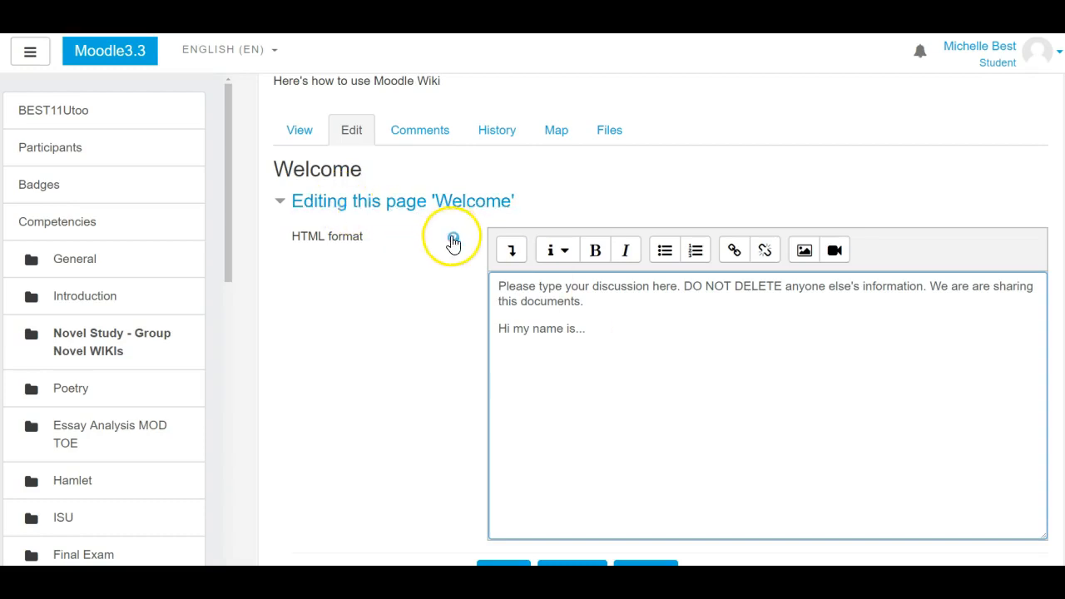
{"action": "left_click", "coordinate": [450, 237]}
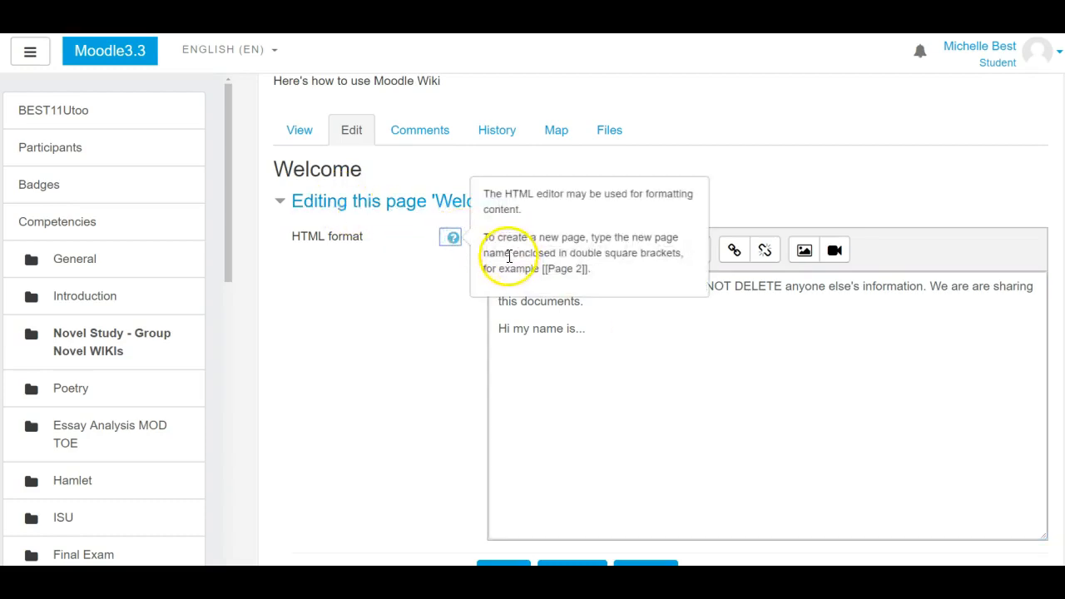
{"action": "mouse_move", "coordinate": [618, 287]}
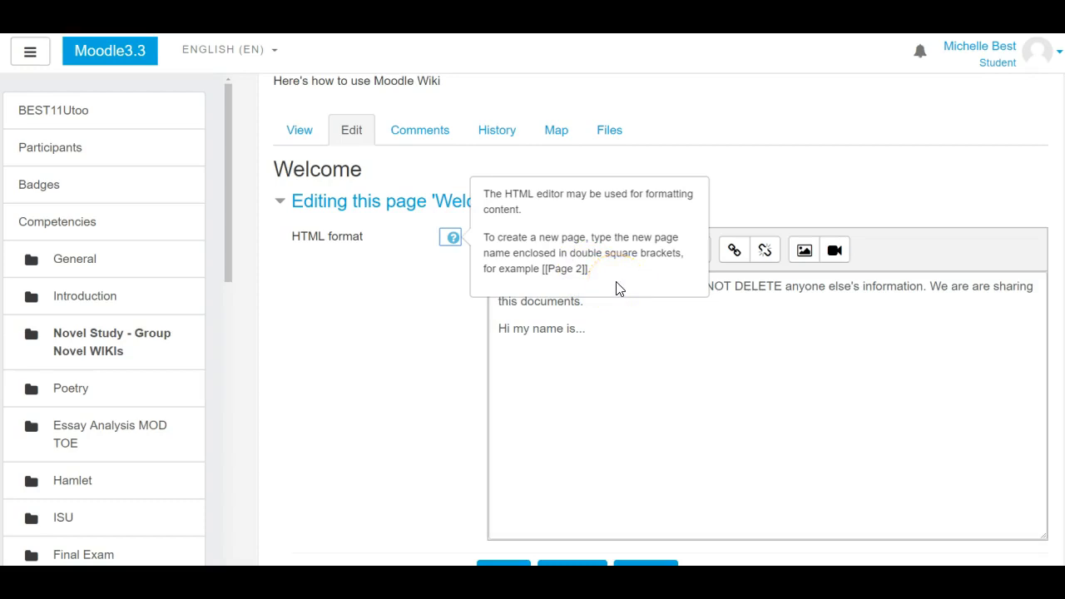
{"action": "left_click", "coordinate": [506, 360]}
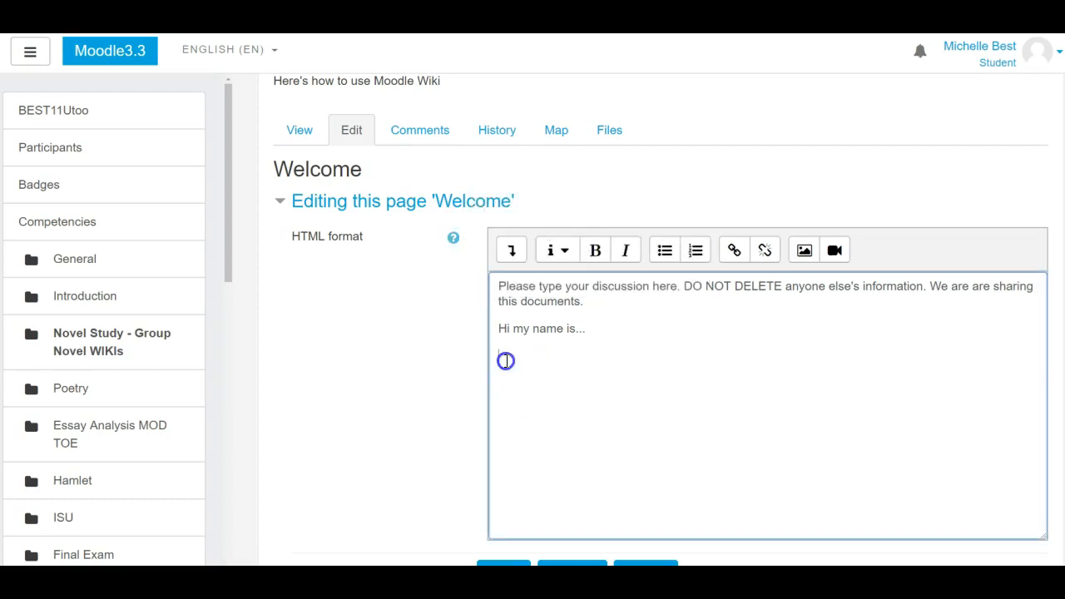
{"action": "type", "text": "[["}
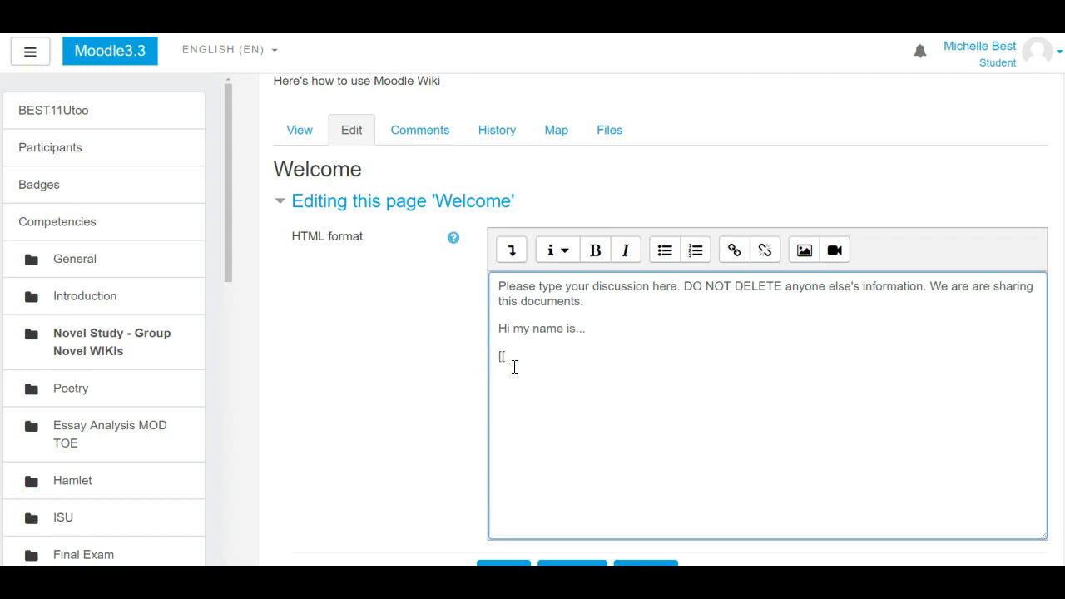
{"action": "type", "text": "Image"}
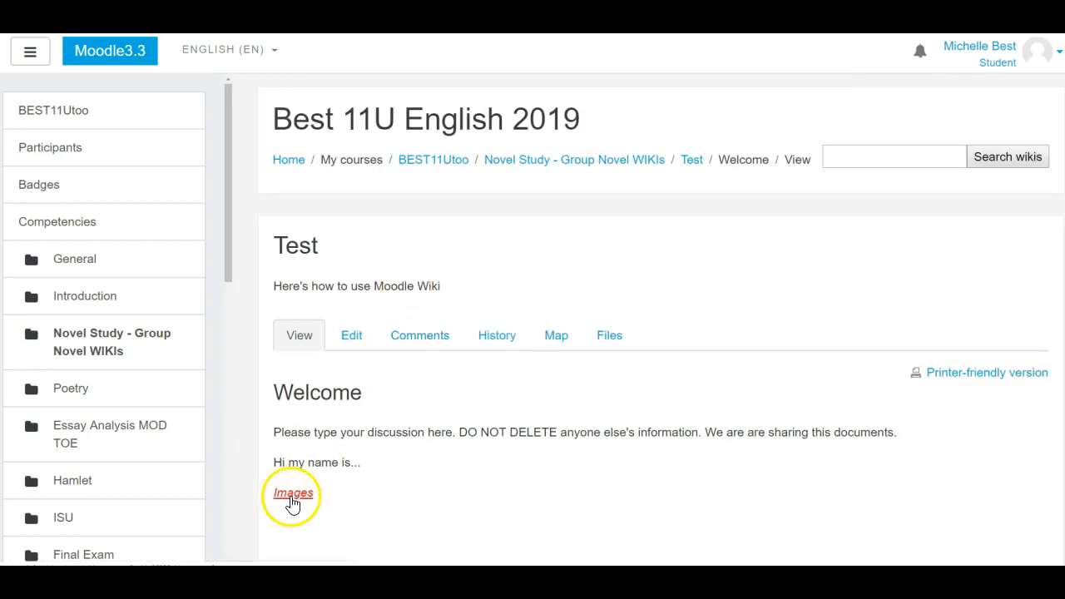
{"action": "left_click", "coordinate": [292, 492]}
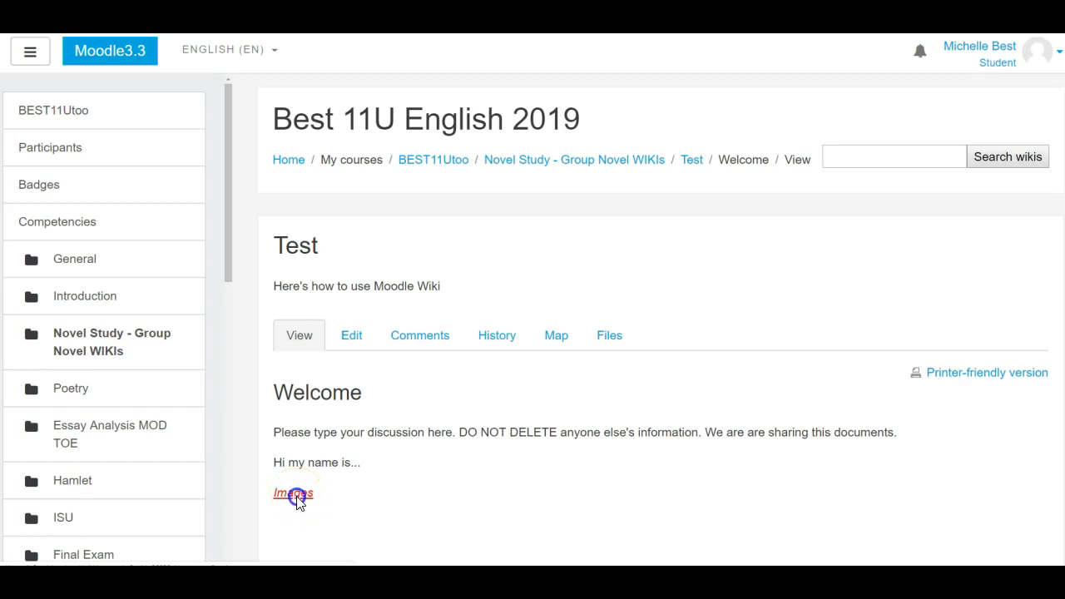
{"action": "left_click", "coordinate": [291, 494]}
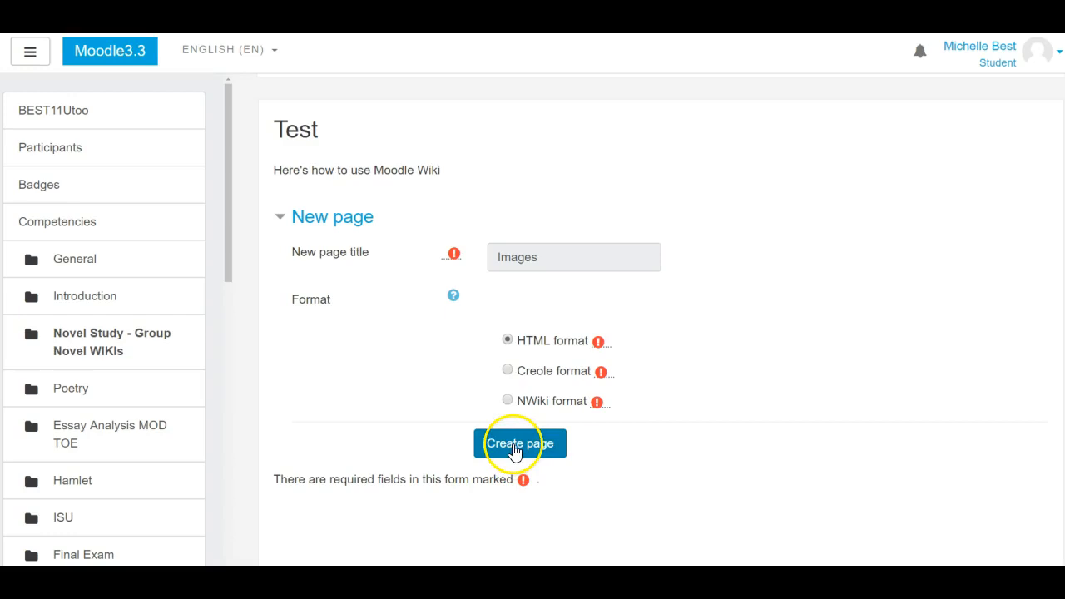
Create the Images page and place the cursor in its empty body
{"action": "left_click", "coordinate": [520, 443]}
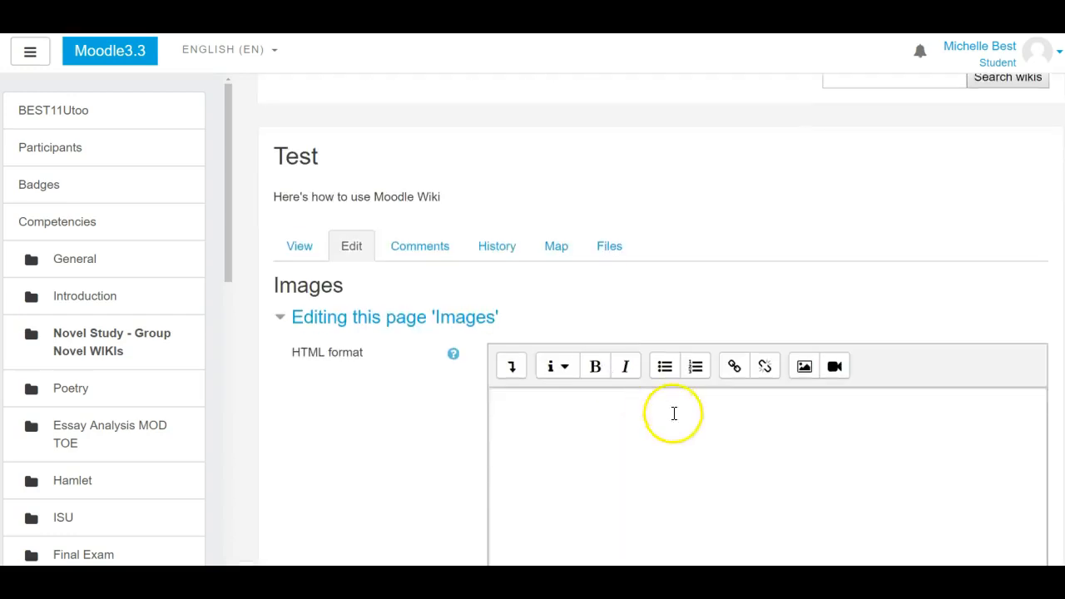
{"action": "scroll", "scroll_direction": "down", "scroll_amount": 3}
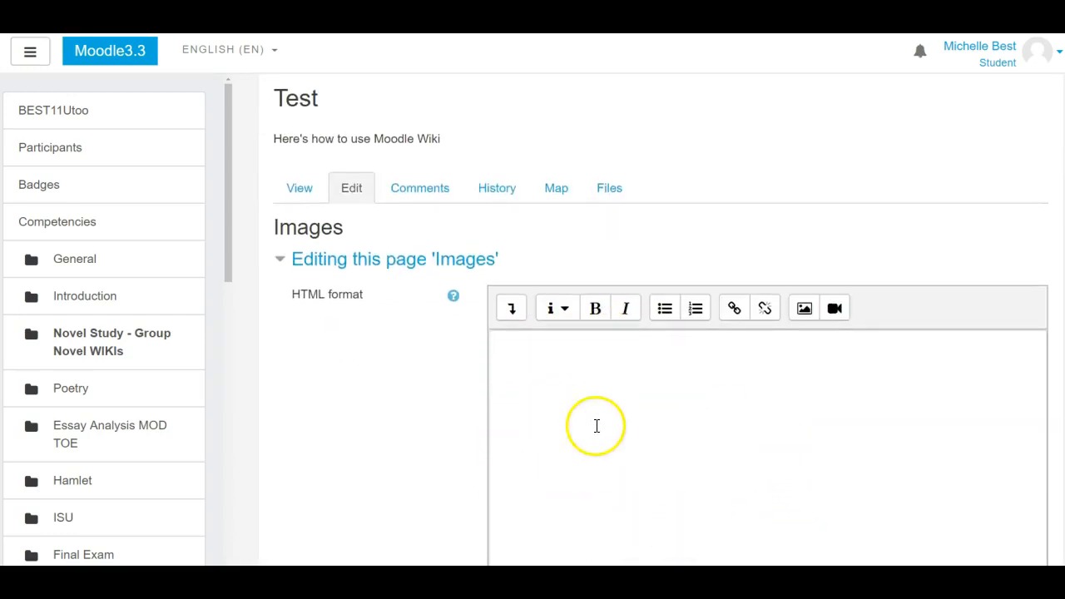
{"action": "left_click", "coordinate": [596, 426]}
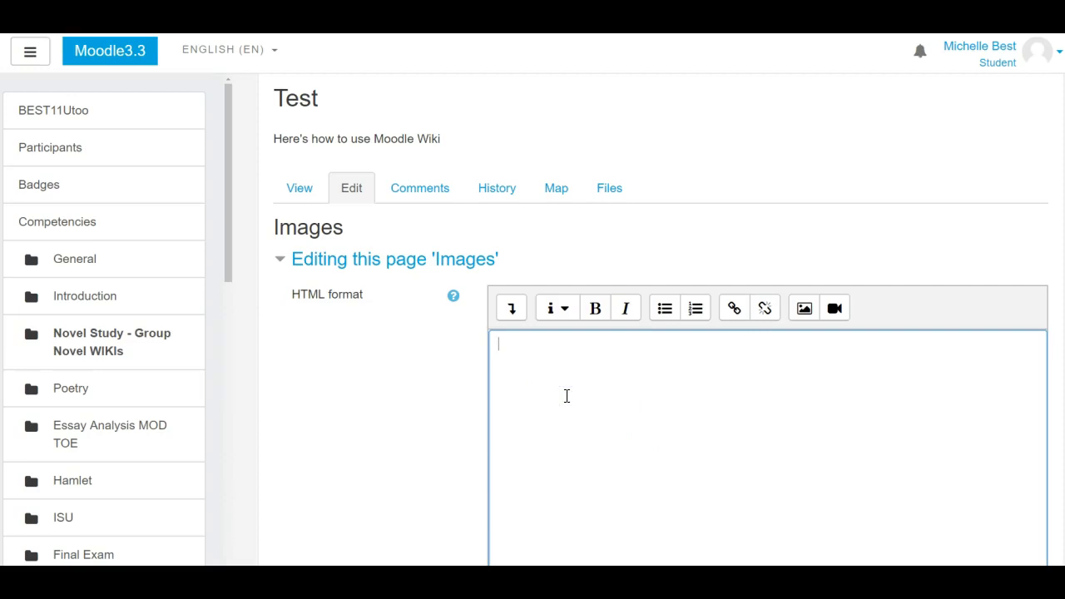
Type a 'Hey all' message asking everyone to find 2 images relating to the novel
{"action": "type", "text": "Hey all,"}
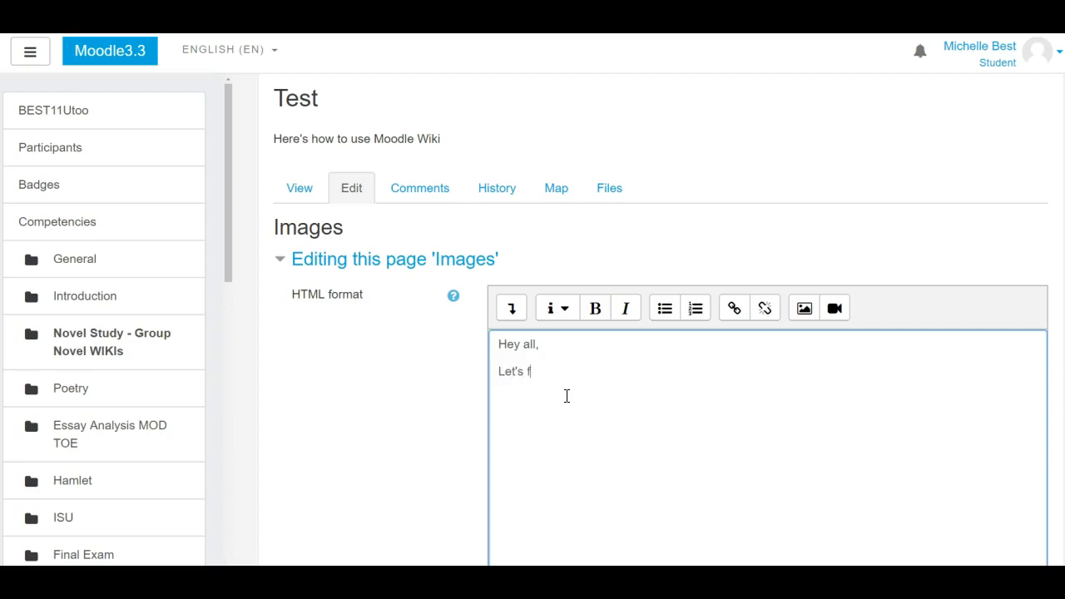
{"action": "type", "text": "ind some n"}
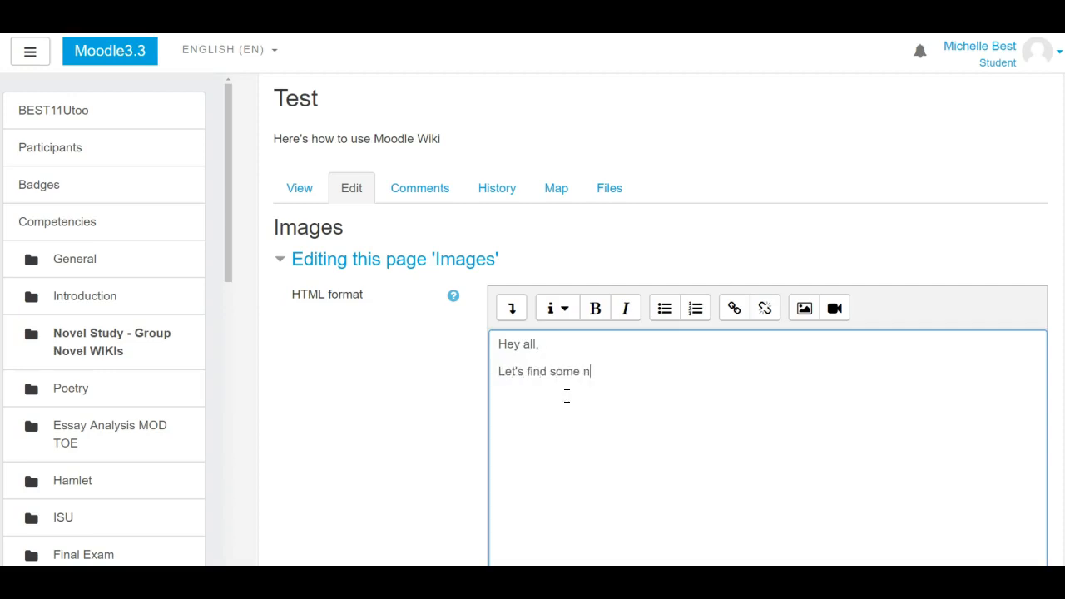
{"action": "type", "text": "ice images to"}
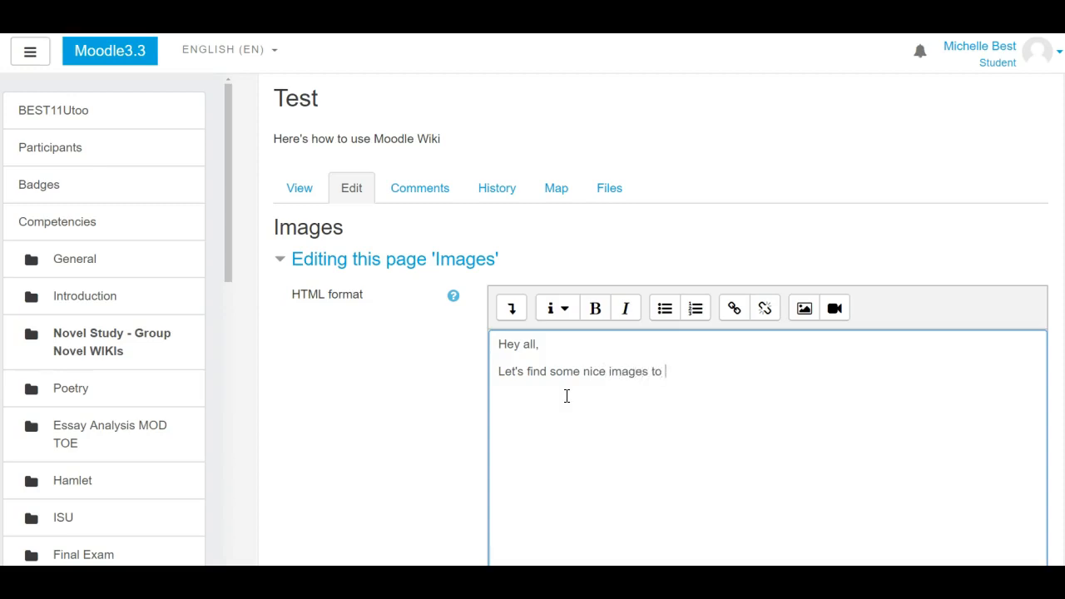
{"action": "type", "text": "add to the website. Can everyone find 2 images"}
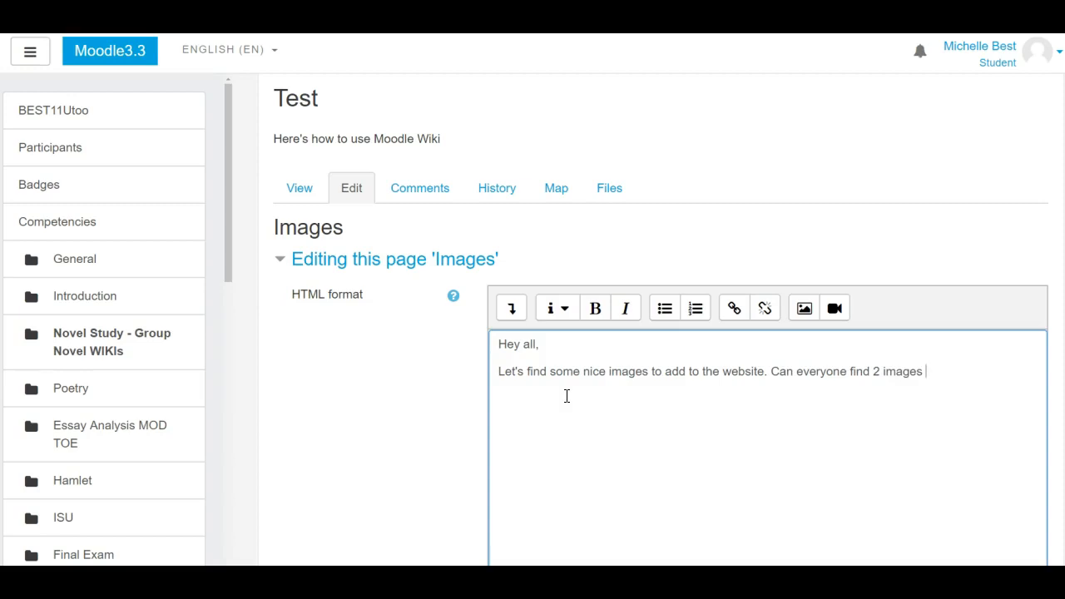
{"action": "type", "text": "that relate to the n"}
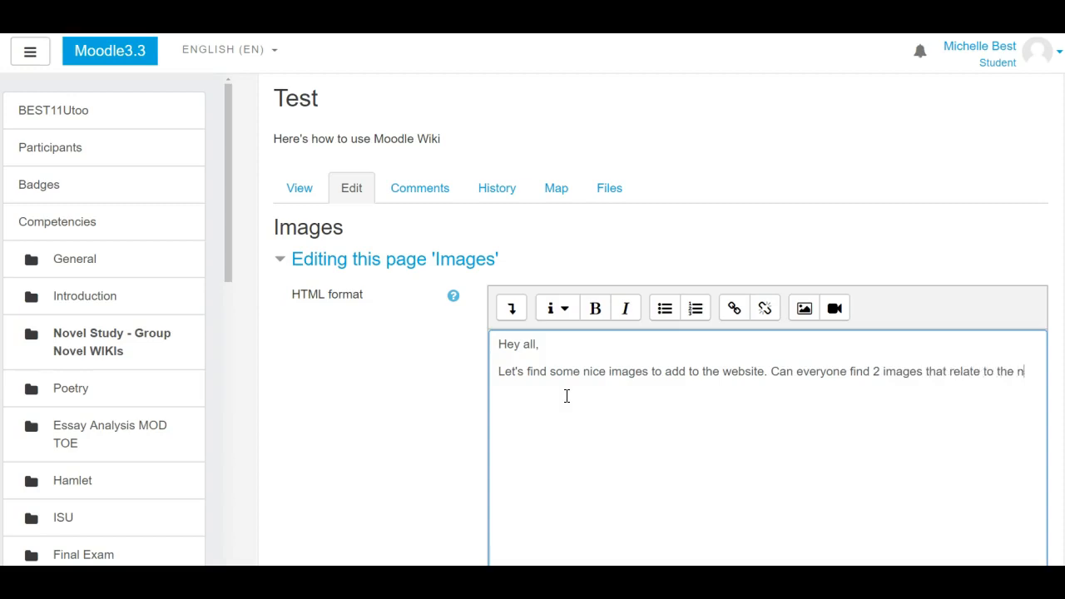
{"action": "type", "text": "ovel?"}
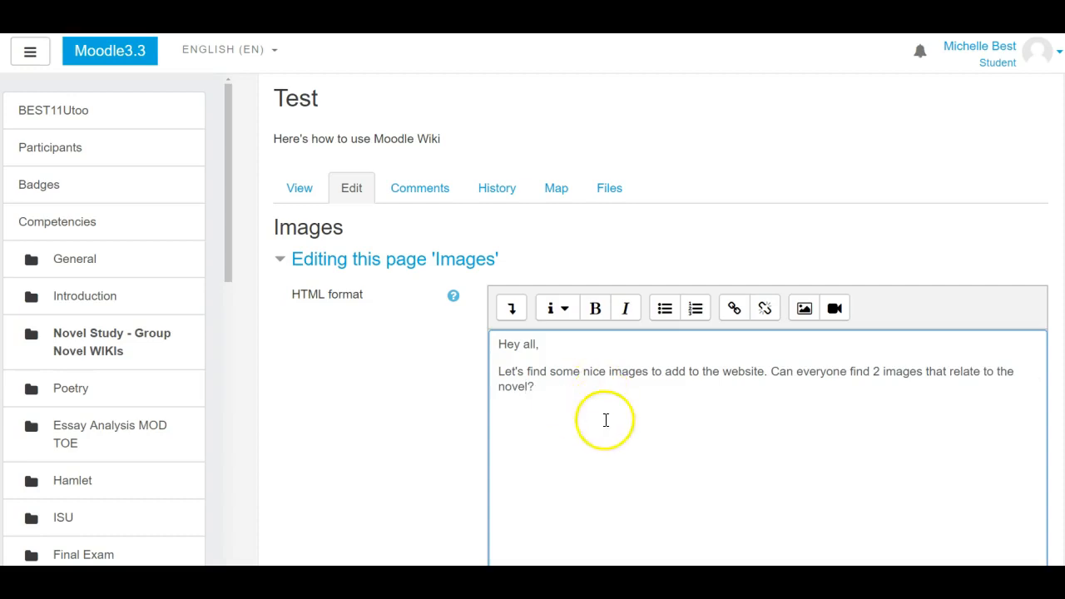
Save the Images page with its request for 2 novel-related images and view it
{"action": "left_click", "coordinate": [298, 187]}
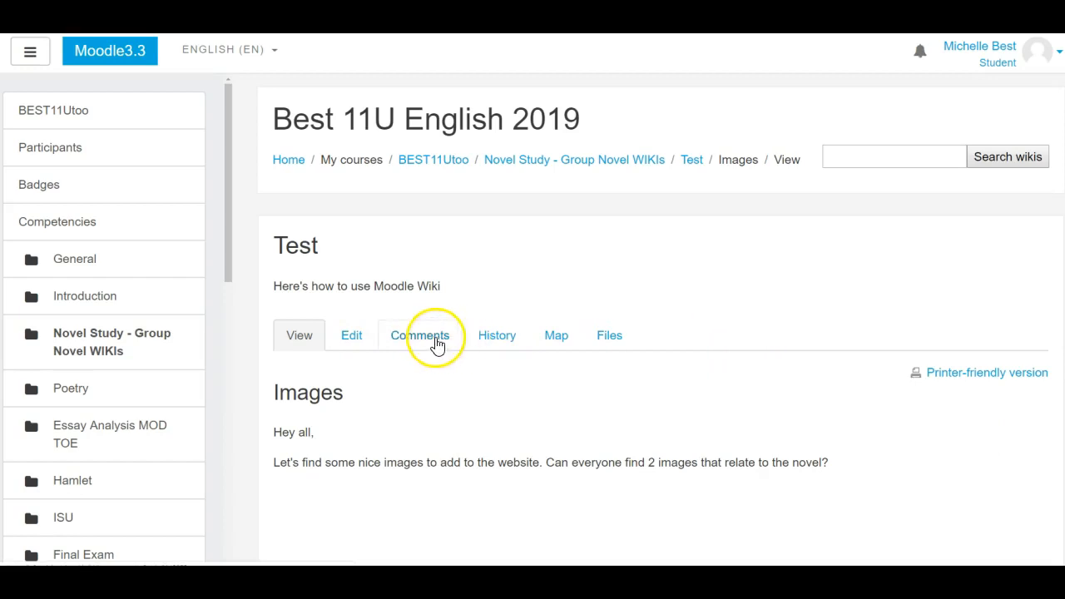
{"action": "mouse_move", "coordinate": [713, 372]}
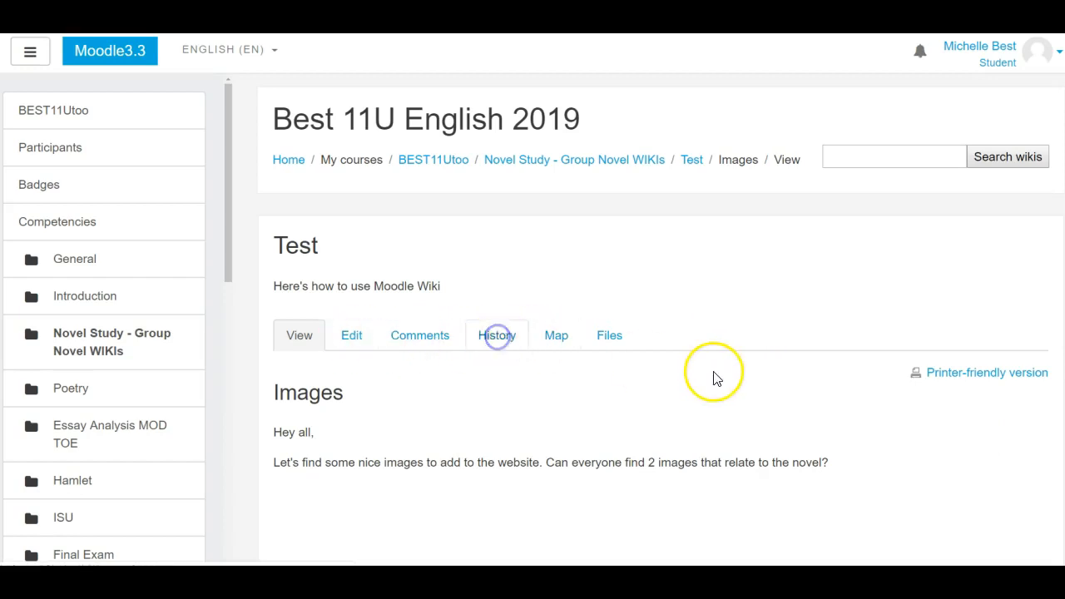
{"action": "left_click", "coordinate": [496, 335]}
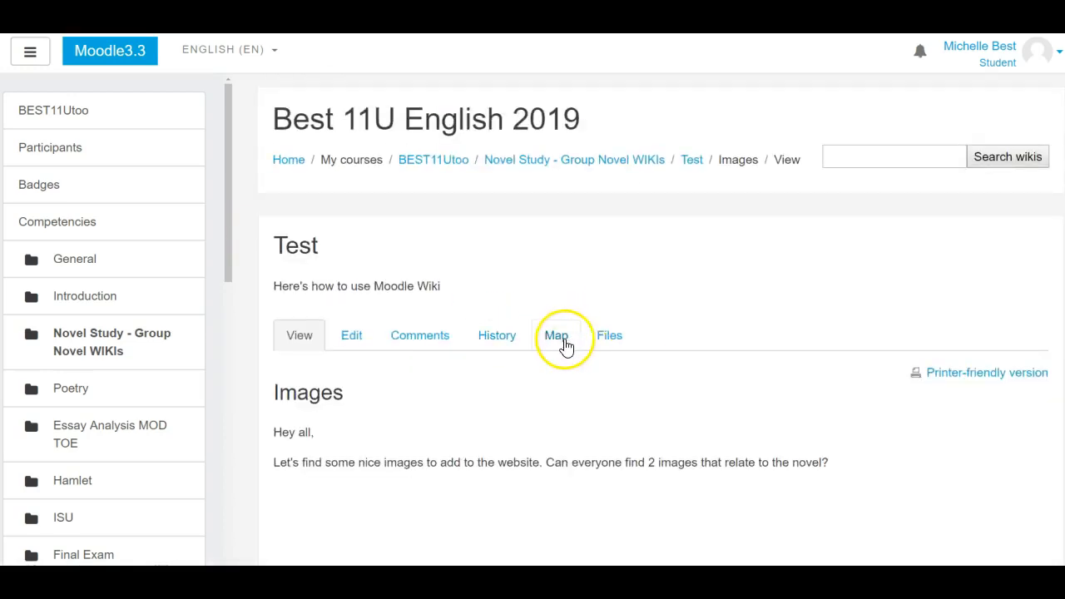
Check the wiki map listing Images and Welcome, then reopen the Welcome page
{"action": "left_click", "coordinate": [555, 335]}
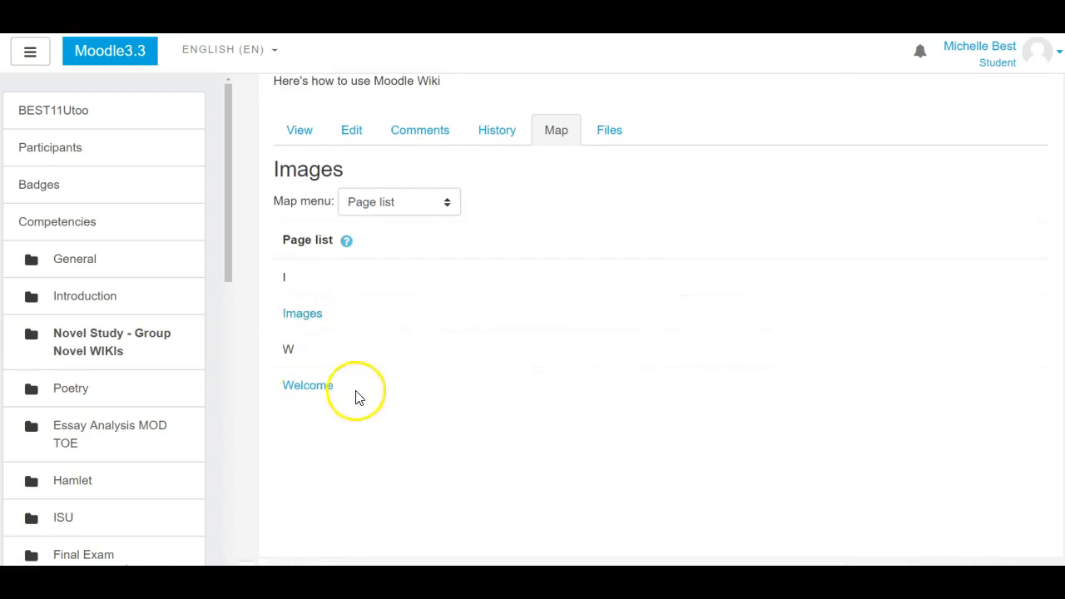
{"action": "left_click", "coordinate": [307, 384]}
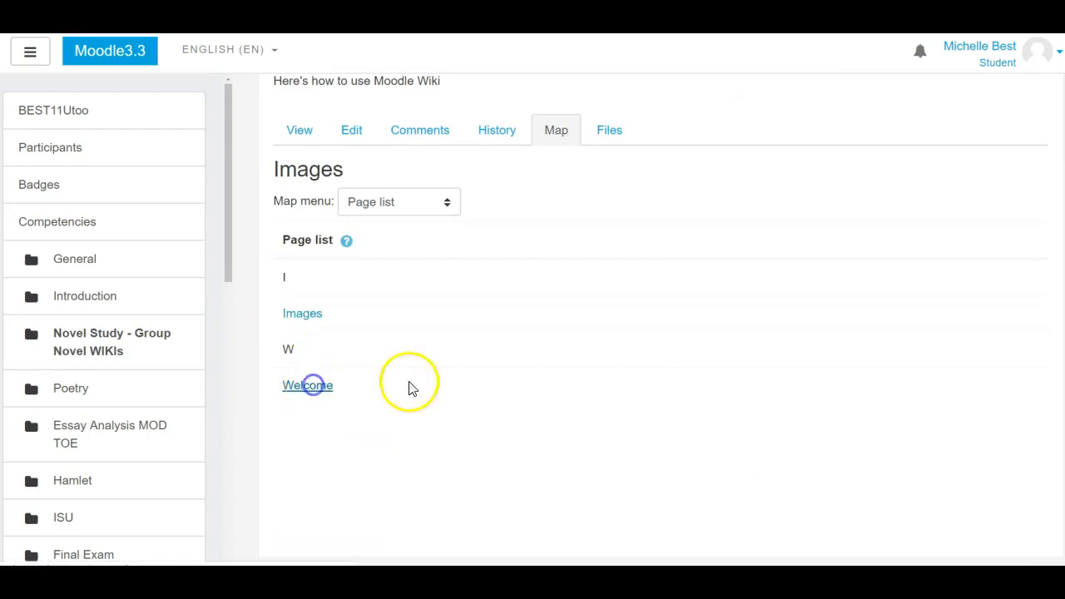
{"action": "left_click", "coordinate": [307, 384]}
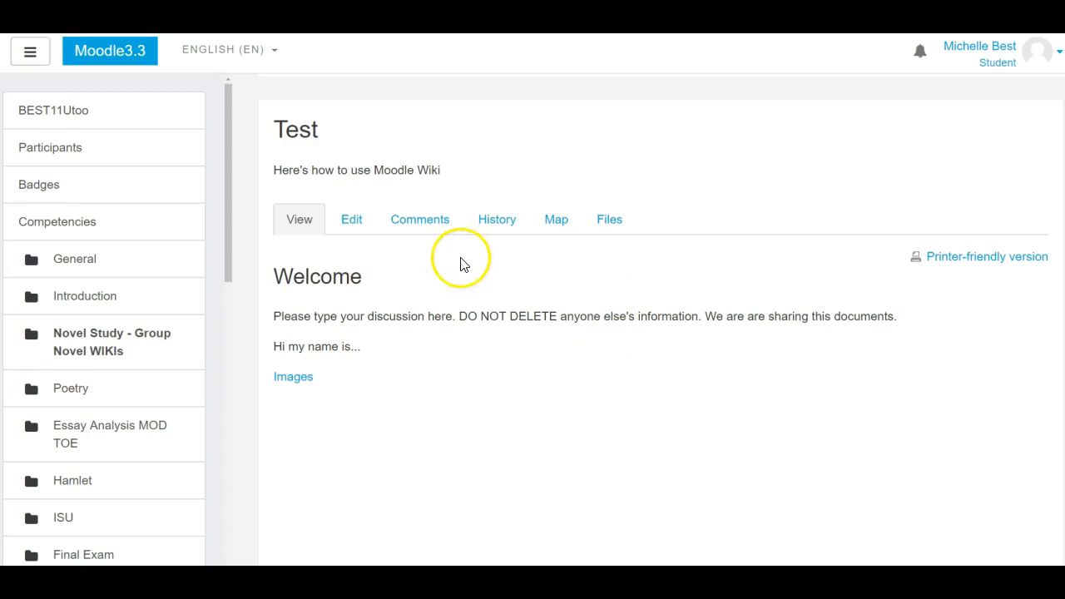
Browse the Welcome page's Files, View and Edit tabs
{"action": "left_click", "coordinate": [609, 219]}
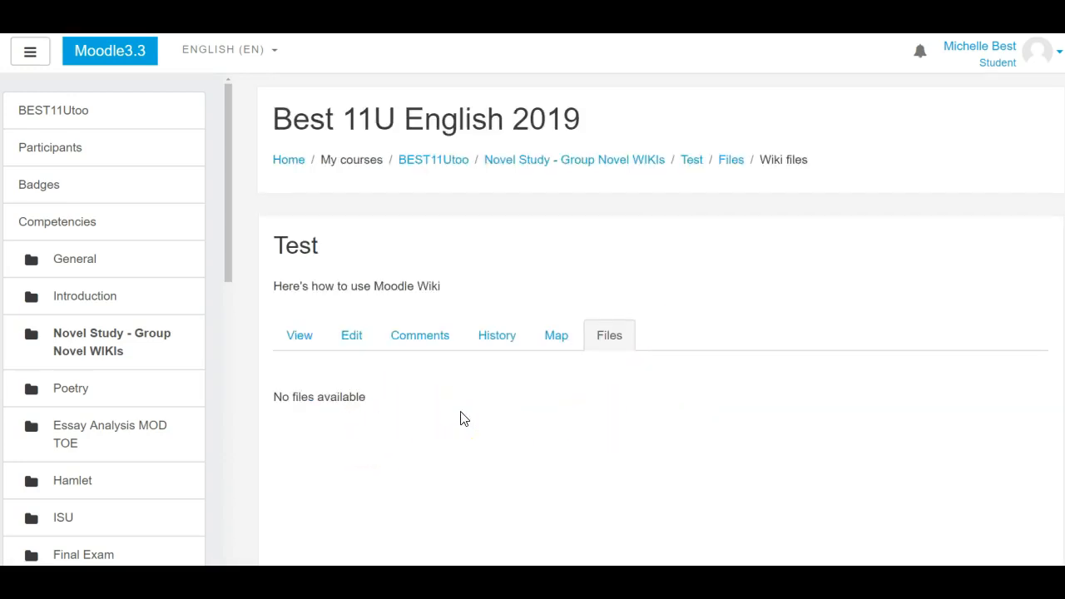
{"action": "left_click", "coordinate": [299, 334]}
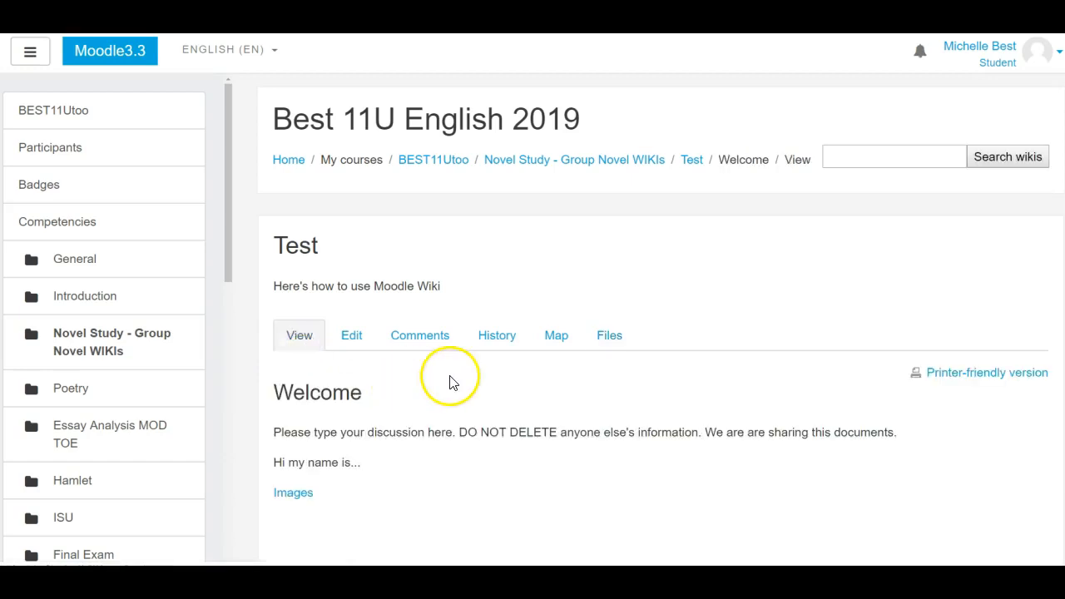
{"action": "scroll", "scroll_direction": "down", "scroll_amount": 3}
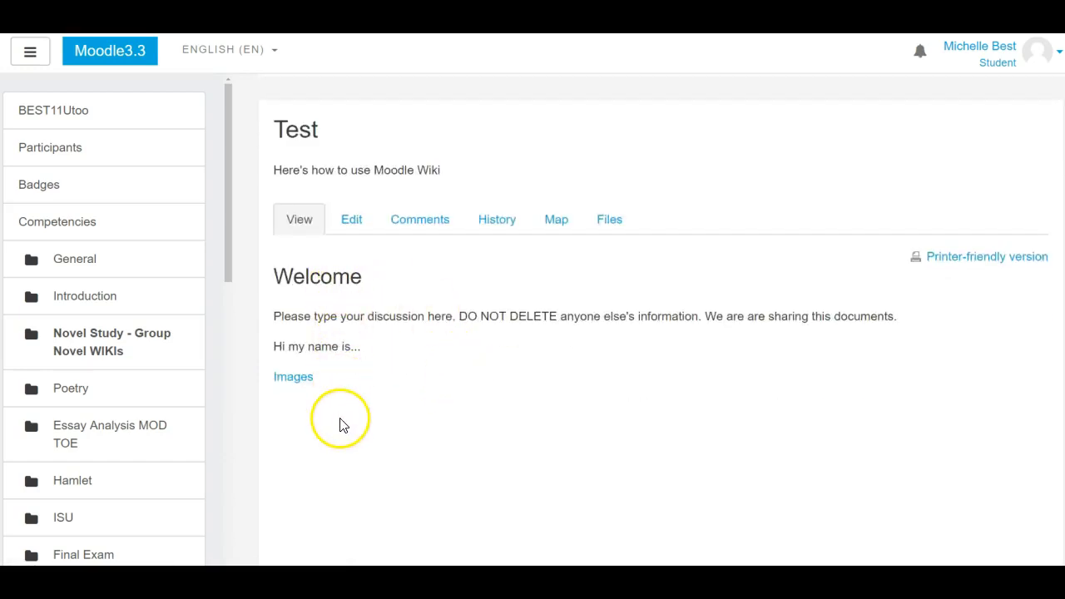
{"action": "mouse_move", "coordinate": [447, 341]}
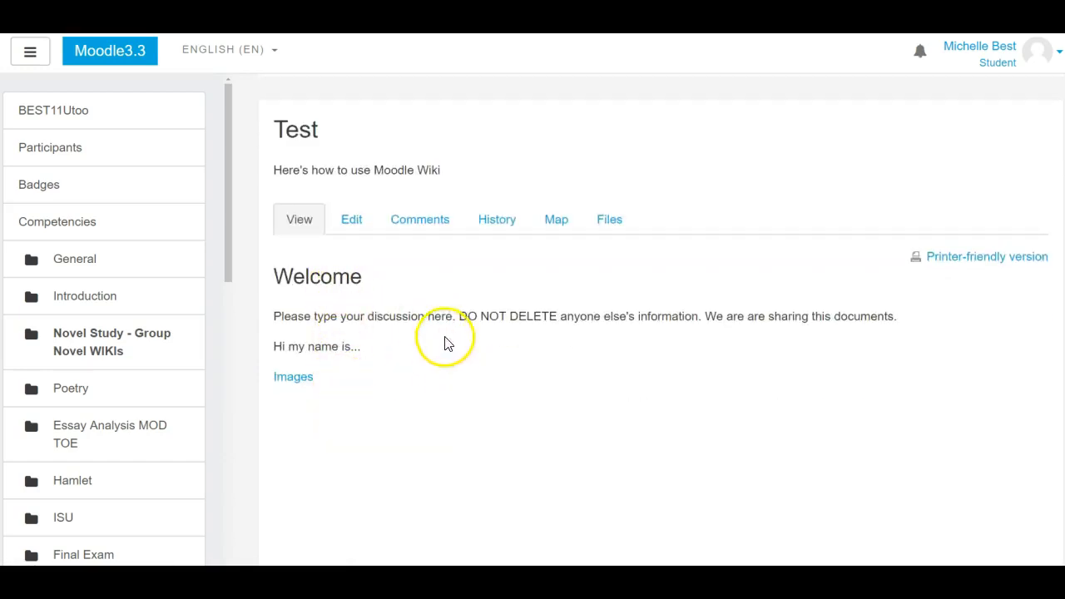
{"action": "mouse_move", "coordinate": [528, 323]}
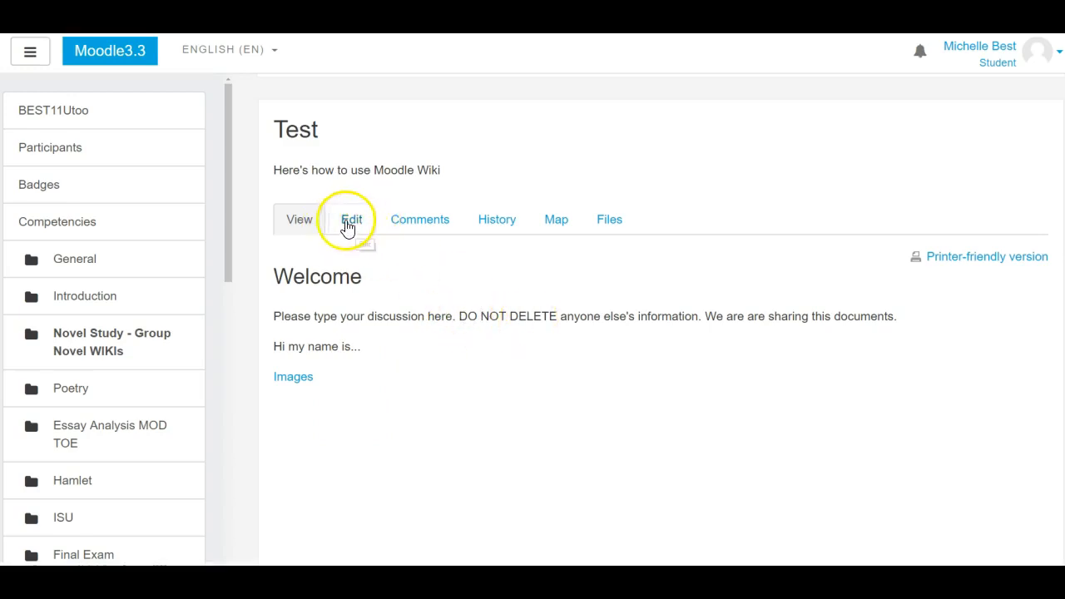
{"action": "left_click", "coordinate": [351, 219]}
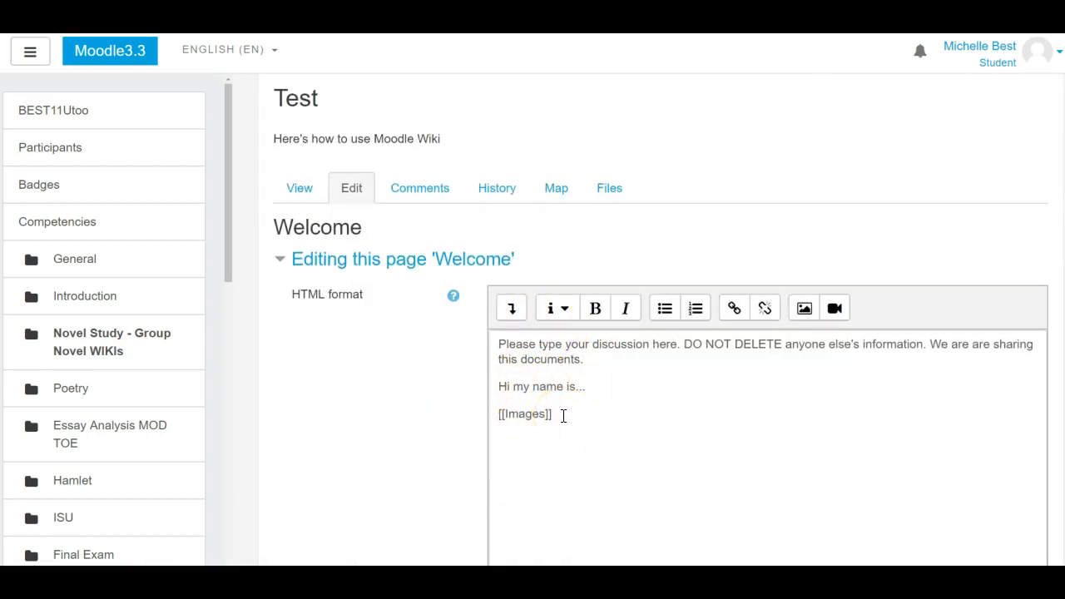
Review the Welcome page's comments and three-version history, ending on the wiki map
{"action": "left_click", "coordinate": [419, 187]}
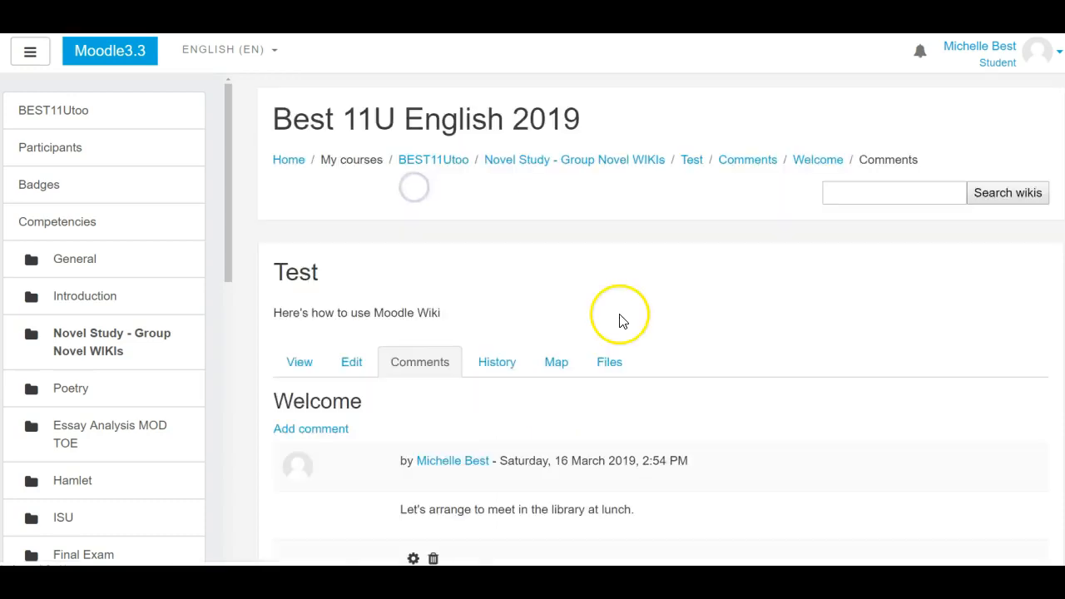
{"action": "scroll", "scroll_direction": "down", "scroll_amount": 3}
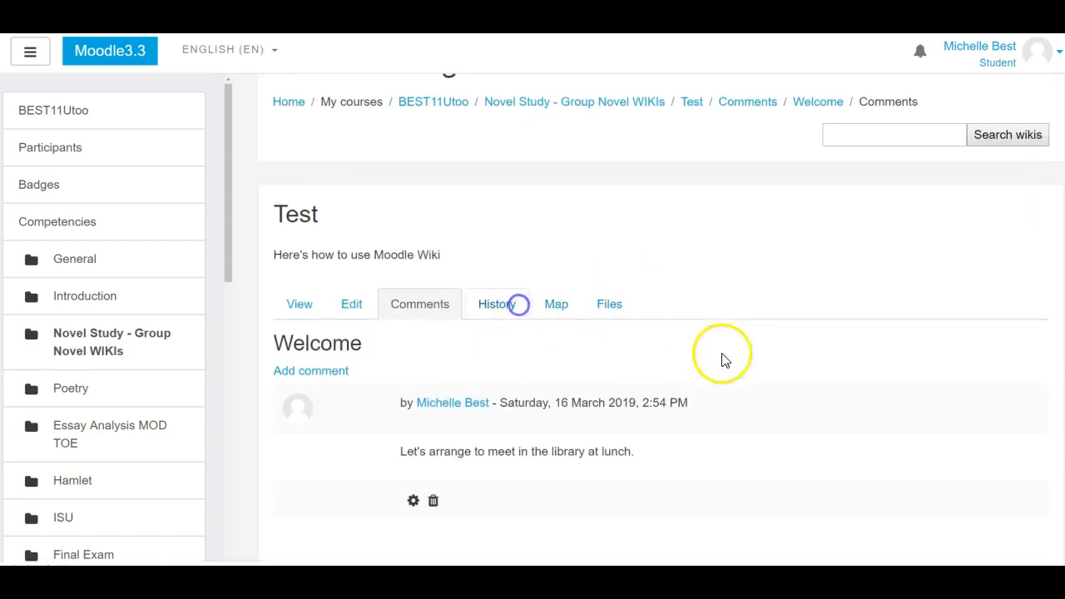
{"action": "left_click", "coordinate": [497, 304]}
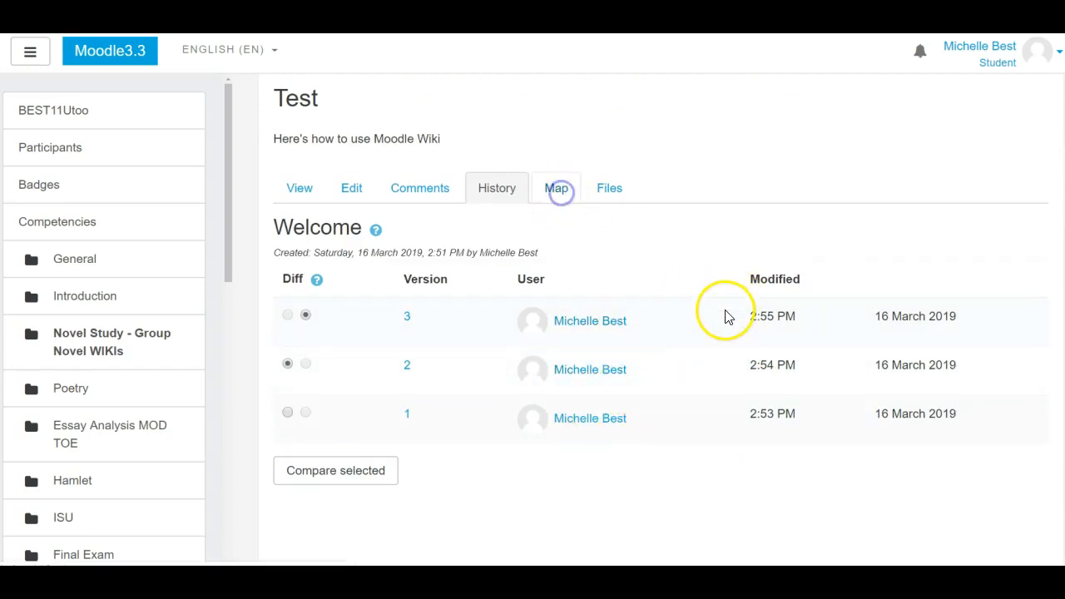
{"action": "left_click", "coordinate": [556, 187]}
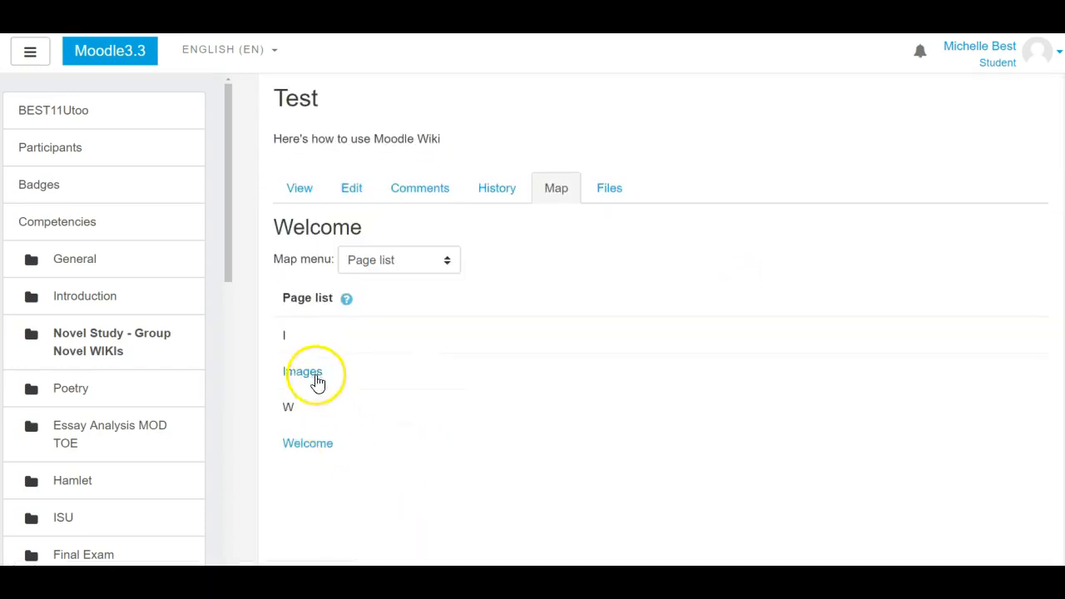
{"action": "mouse_move", "coordinate": [314, 516]}
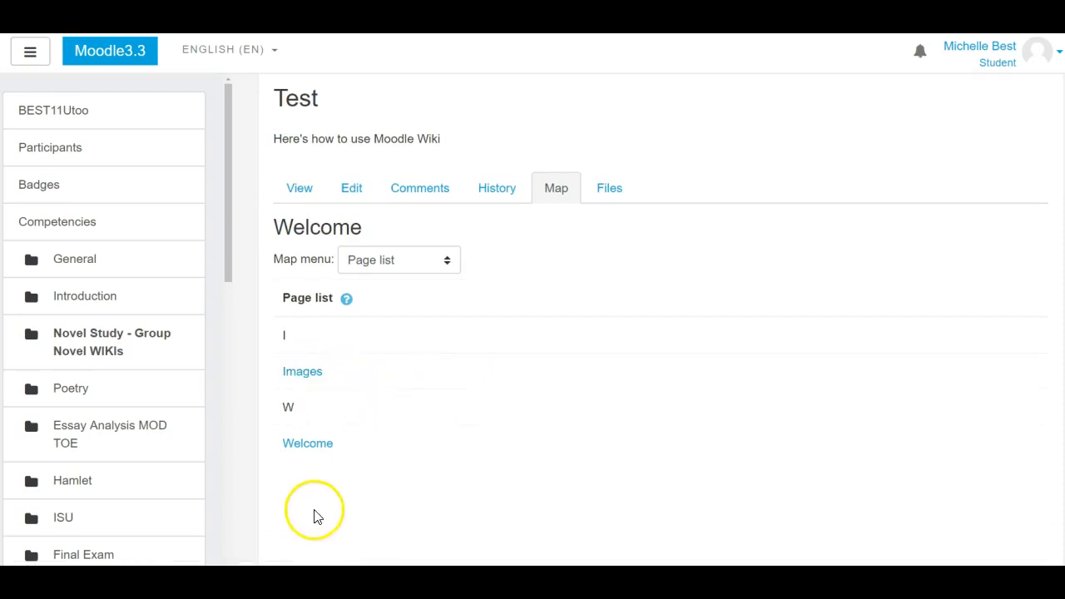